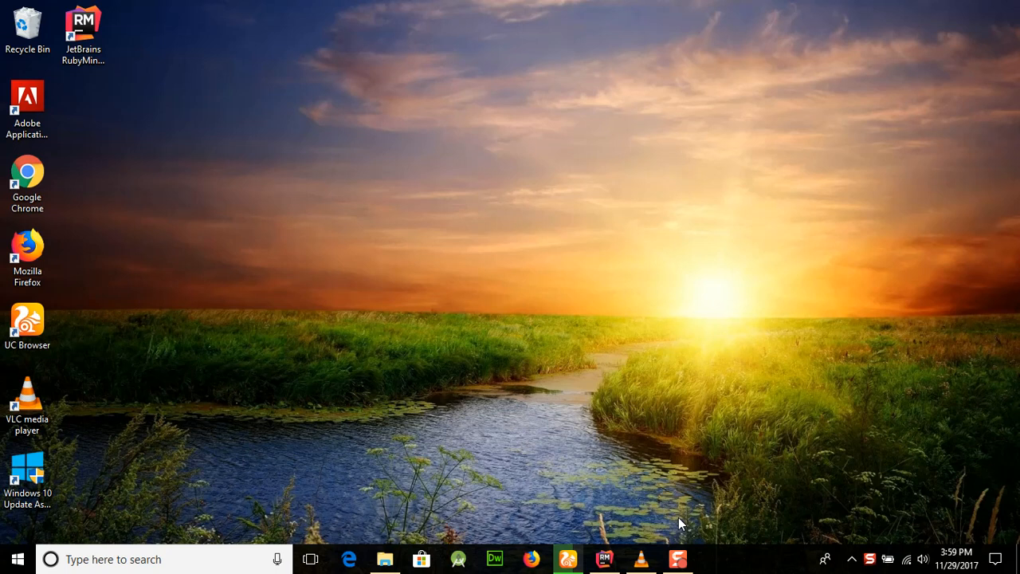
mouse_move(714, 465)
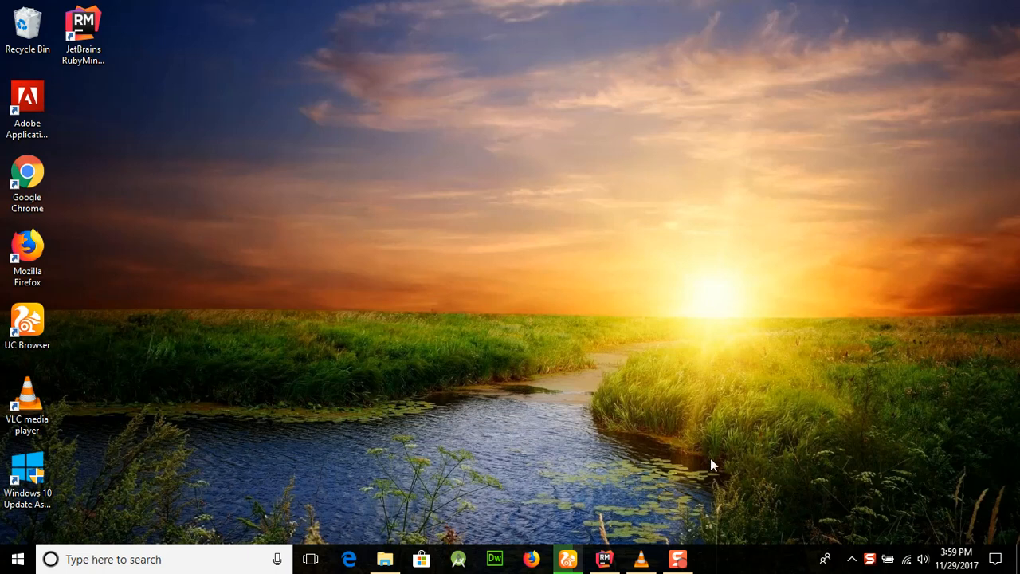
- Create a new file named 'evenProgram' in the RUBY project, associated with the Ruby file type
left_click(603, 559)
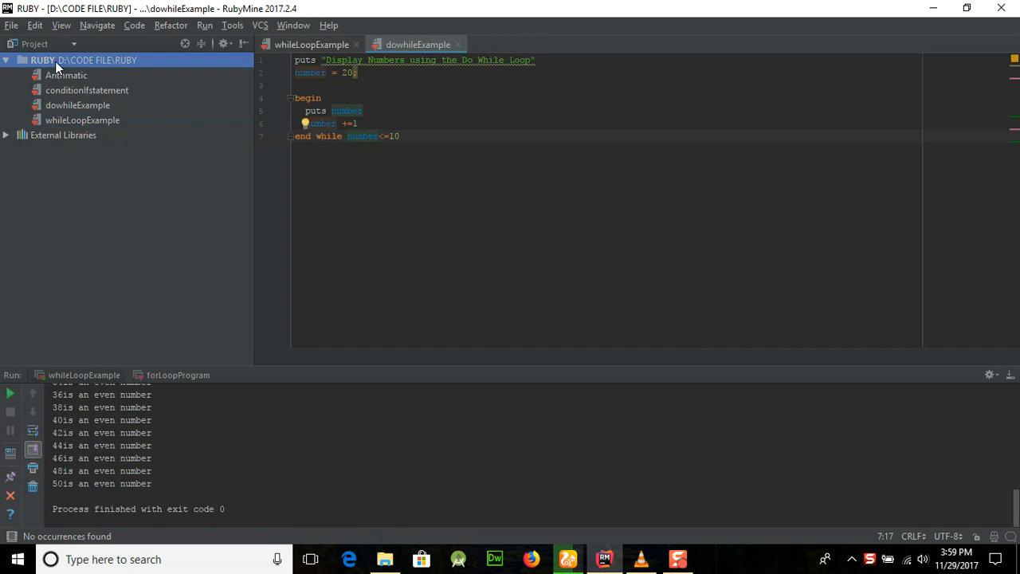
right_click(42, 60)
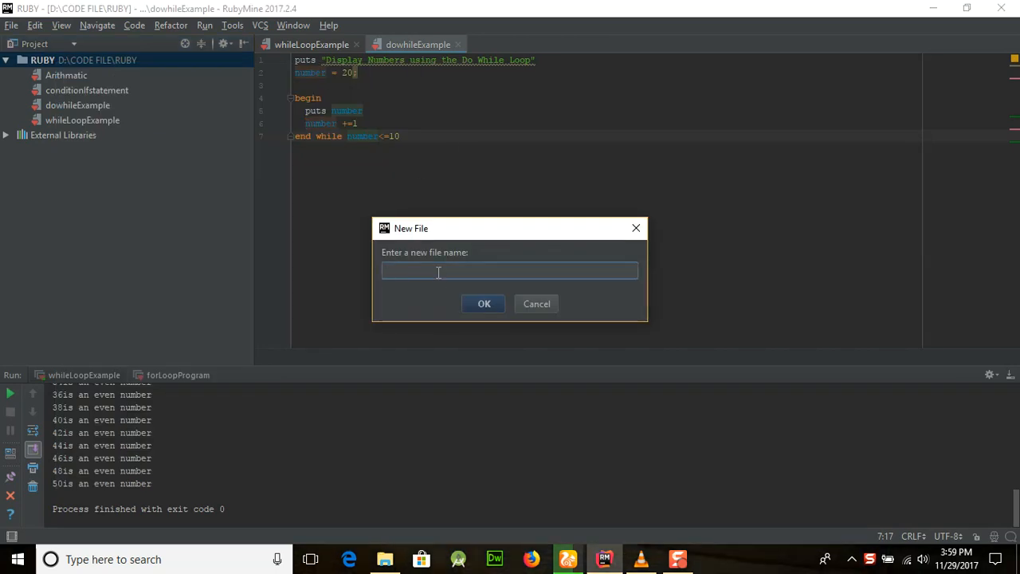
type("evenProg")
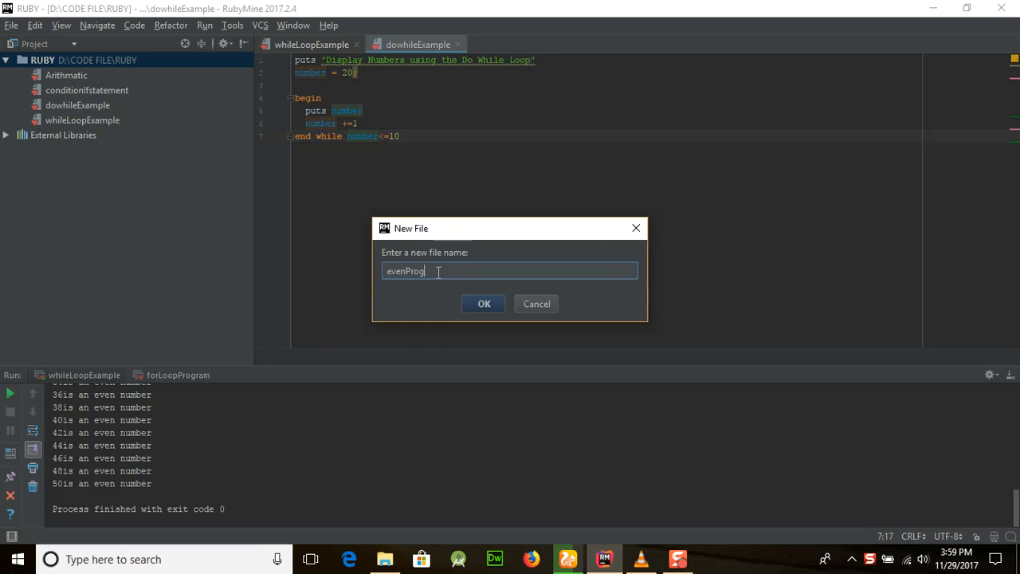
type("ram")
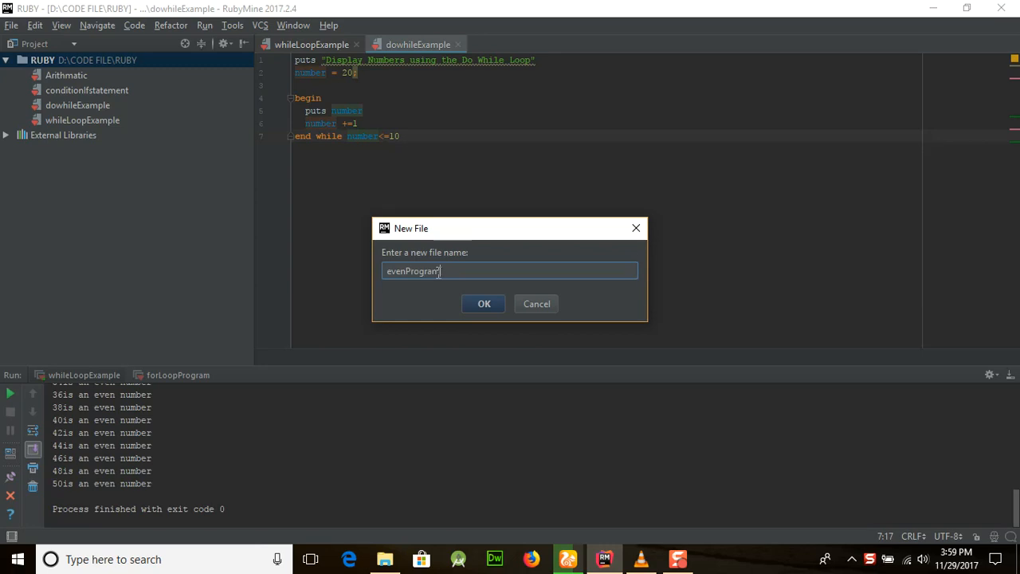
left_click(484, 303)
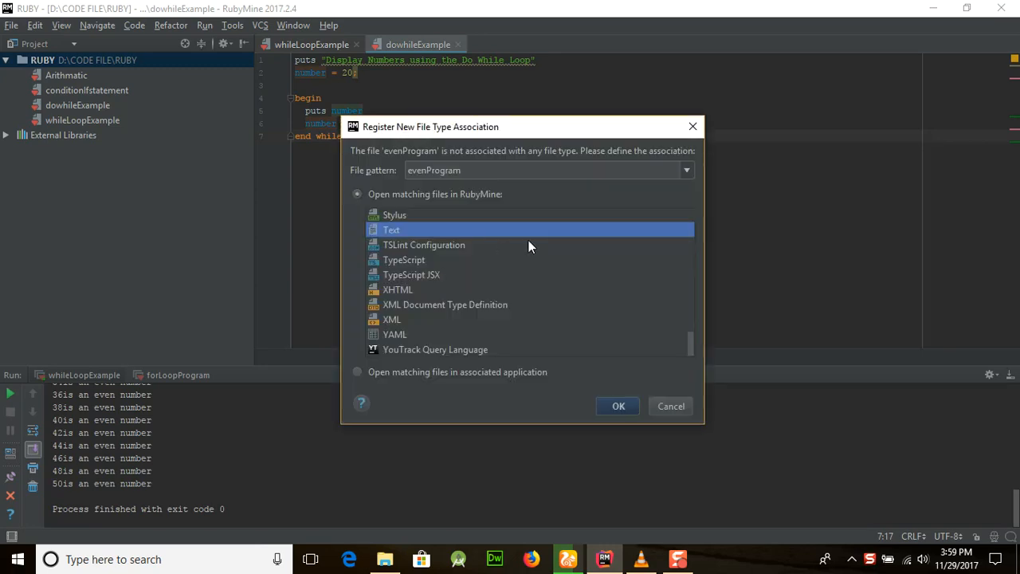
mouse_move(485, 245)
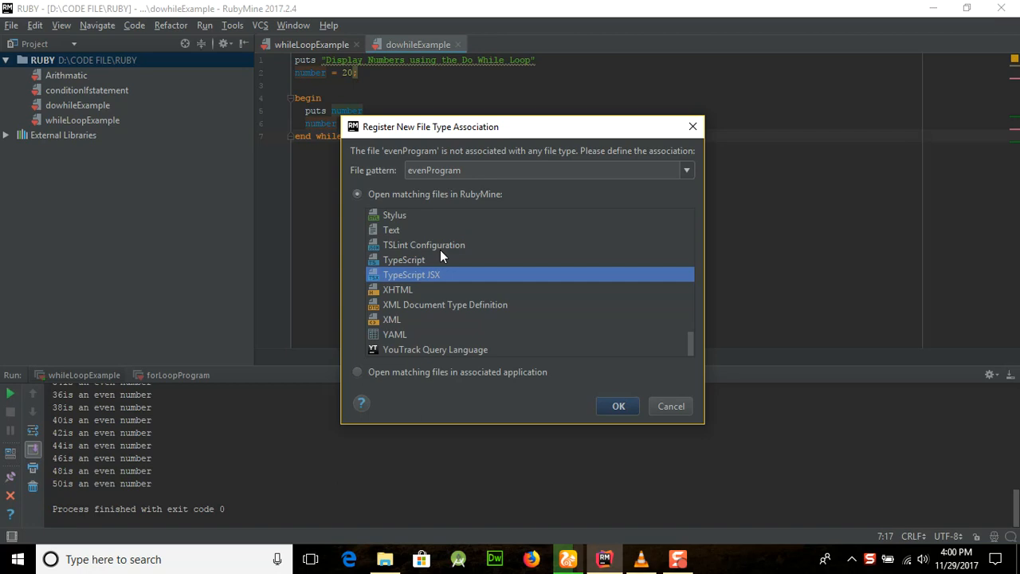
scroll("up", 3)
type("r")
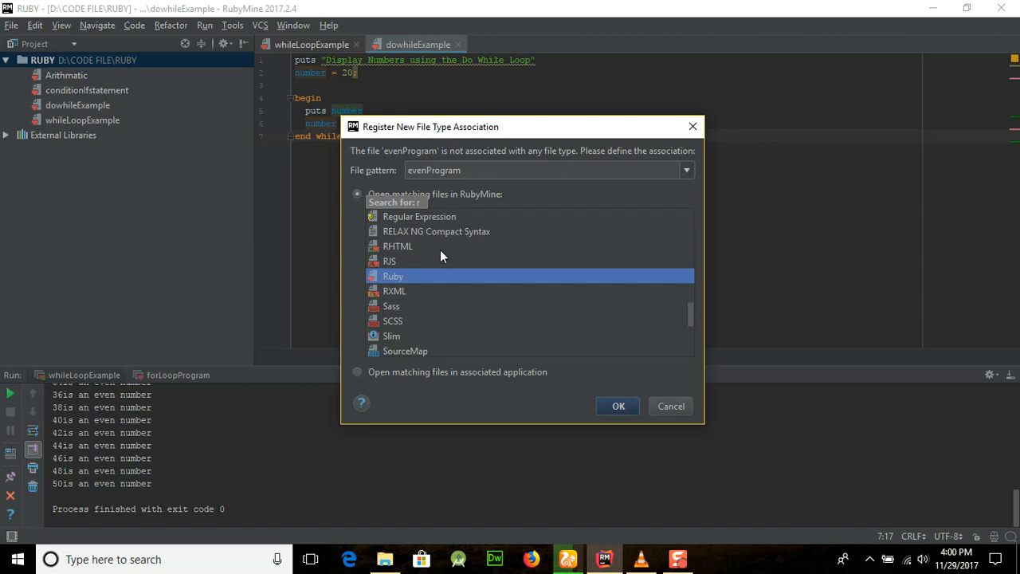
mouse_move(406, 303)
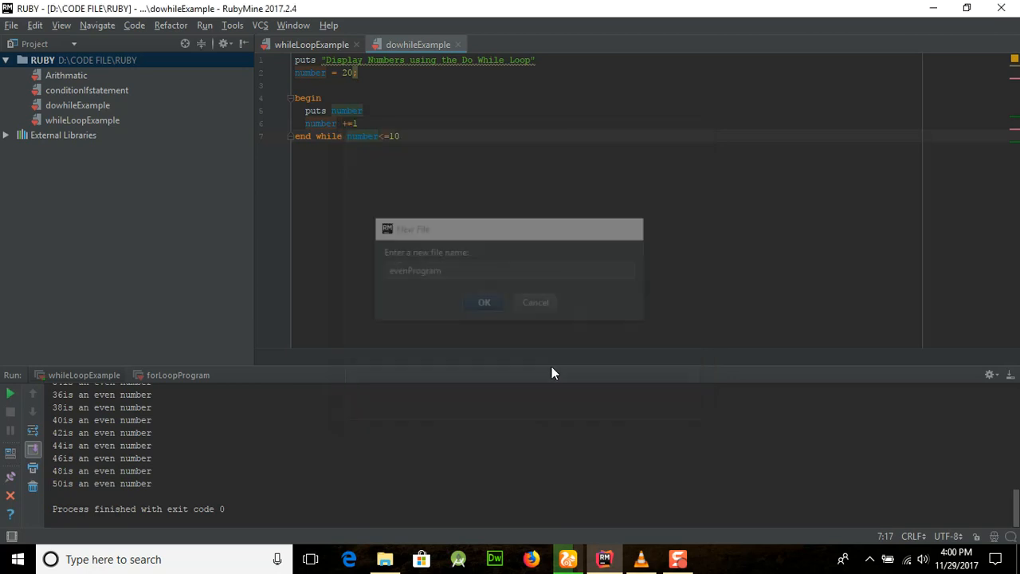
- Add a first line that puts the uppercase heading "EVEN FINDING PRGRAM USING THE FOR LOOP"
left_click(484, 302)
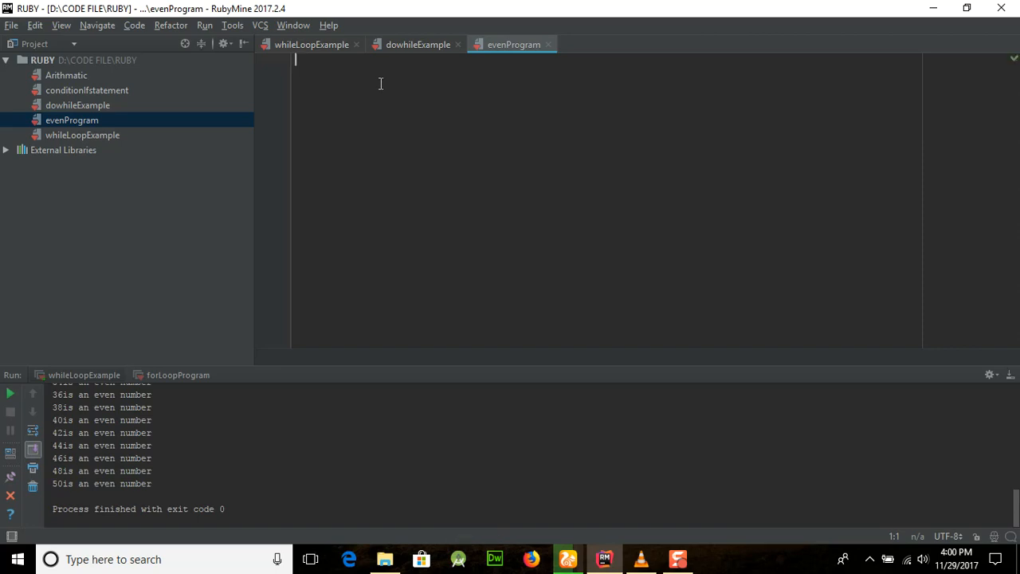
type("puts \"even")
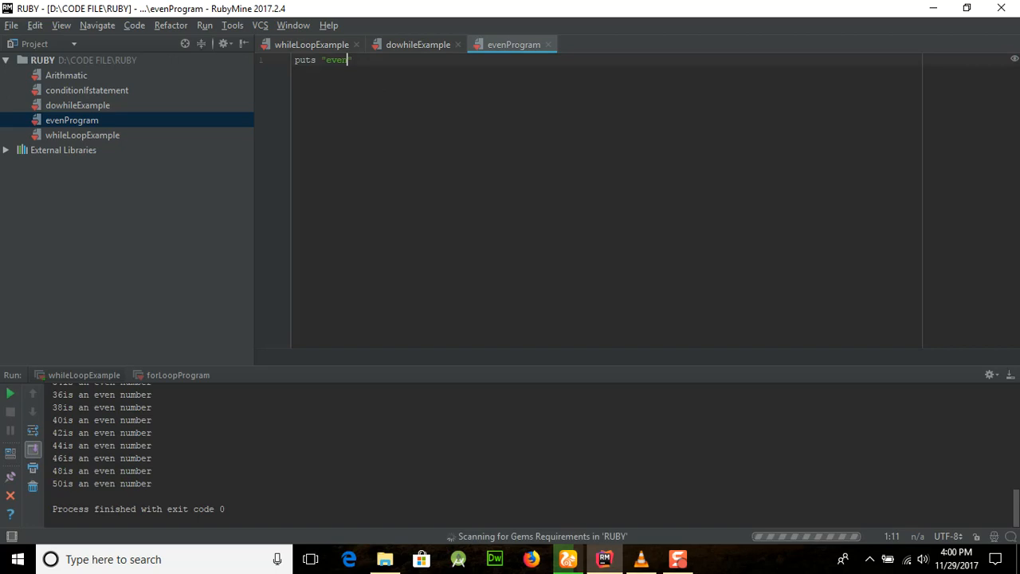
key("Backspace")
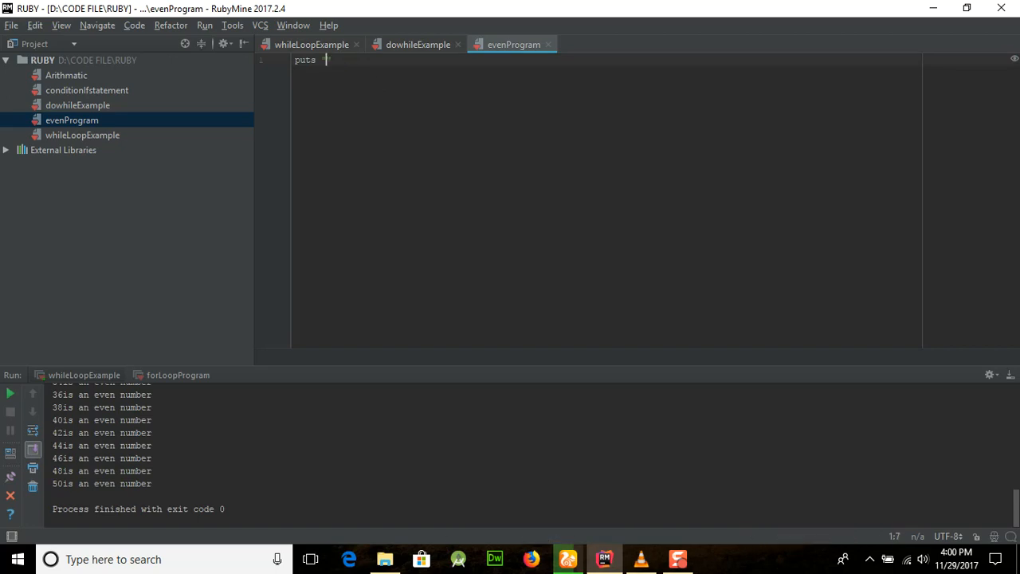
type("EVE")
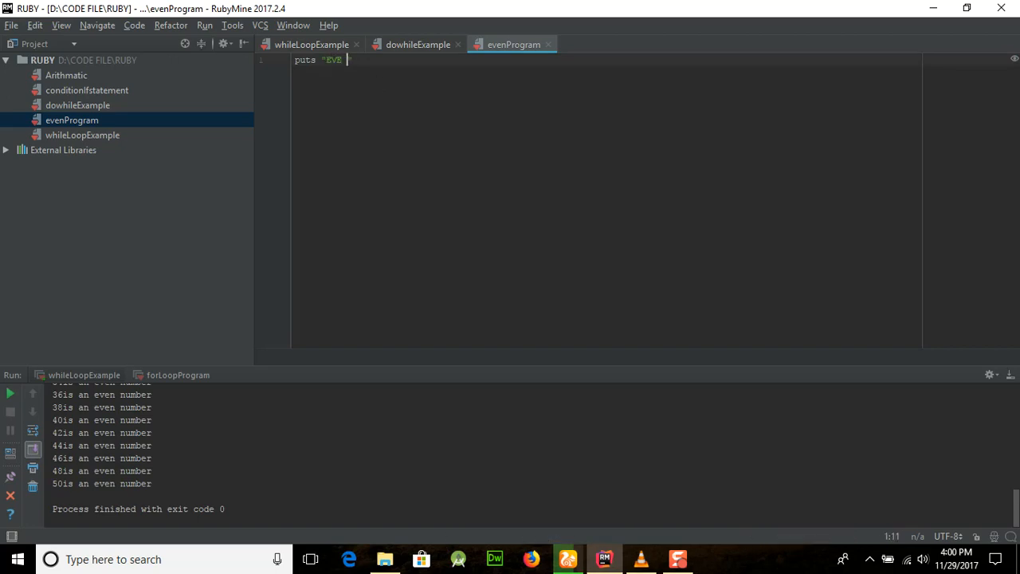
type("N FINDING PRGRAM USING THE")
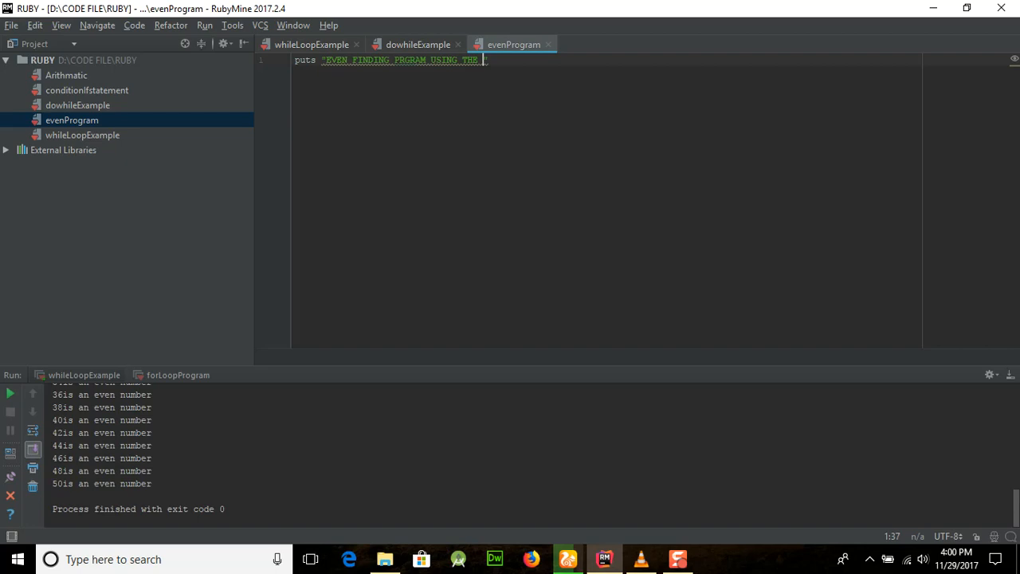
type("FOR LOOP")
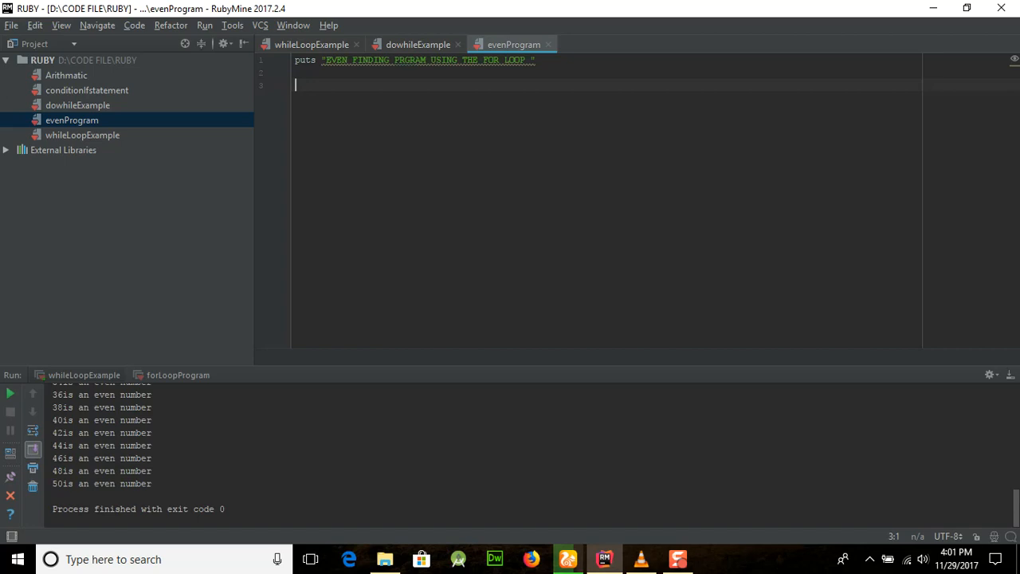
- Write the loop header 'for num in 0..100'
type("for")
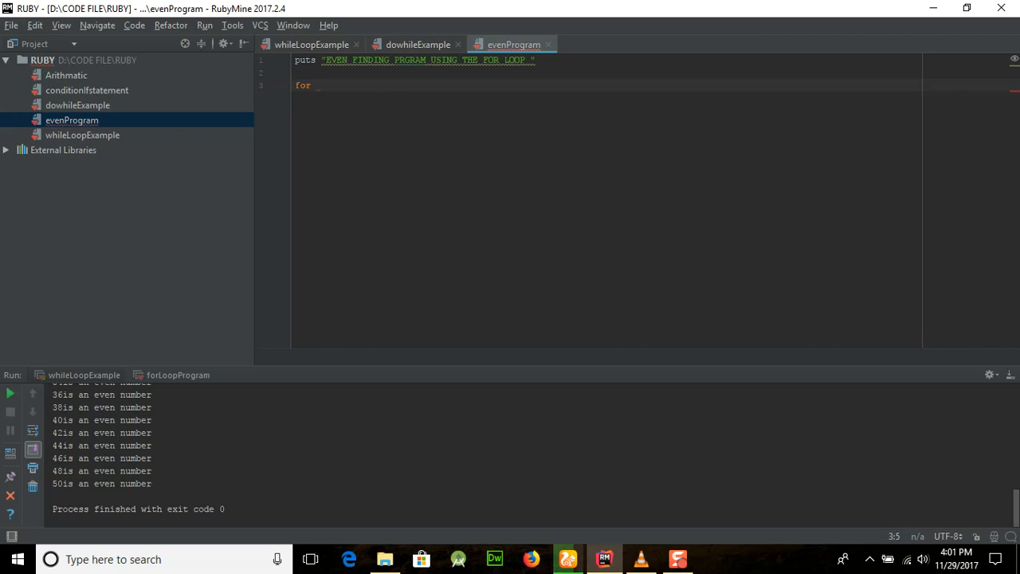
type("num in")
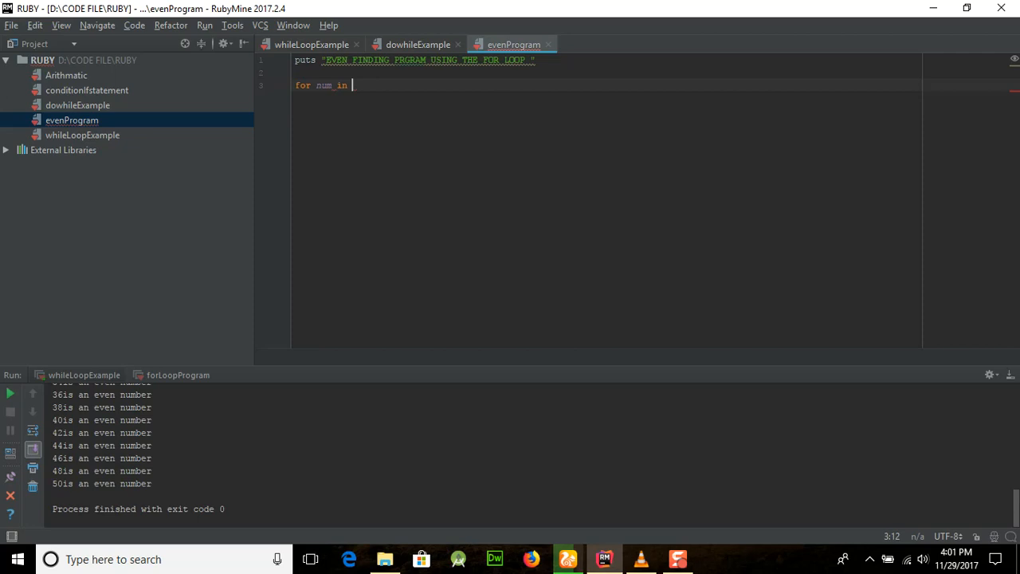
type("0")
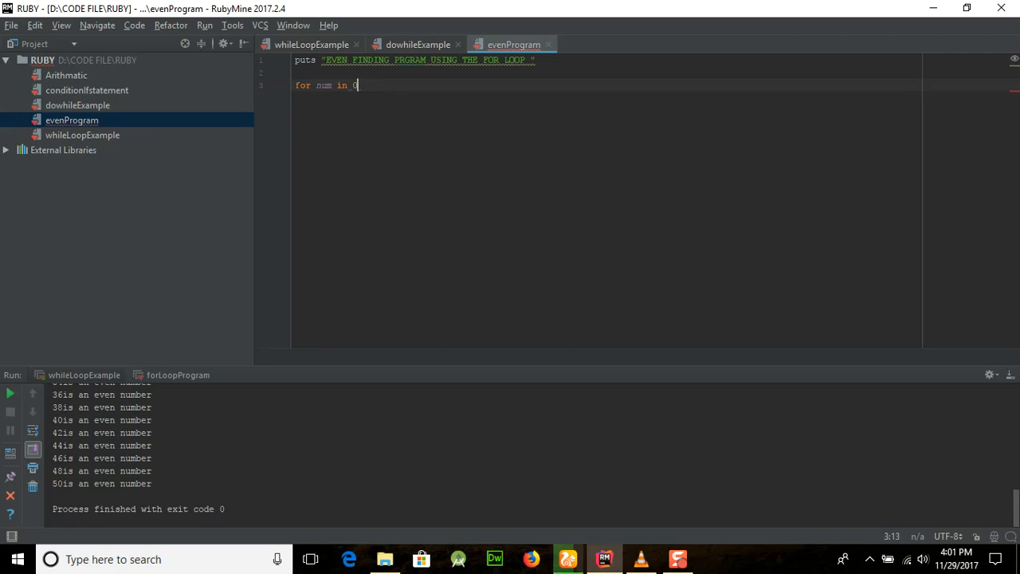
type("..")
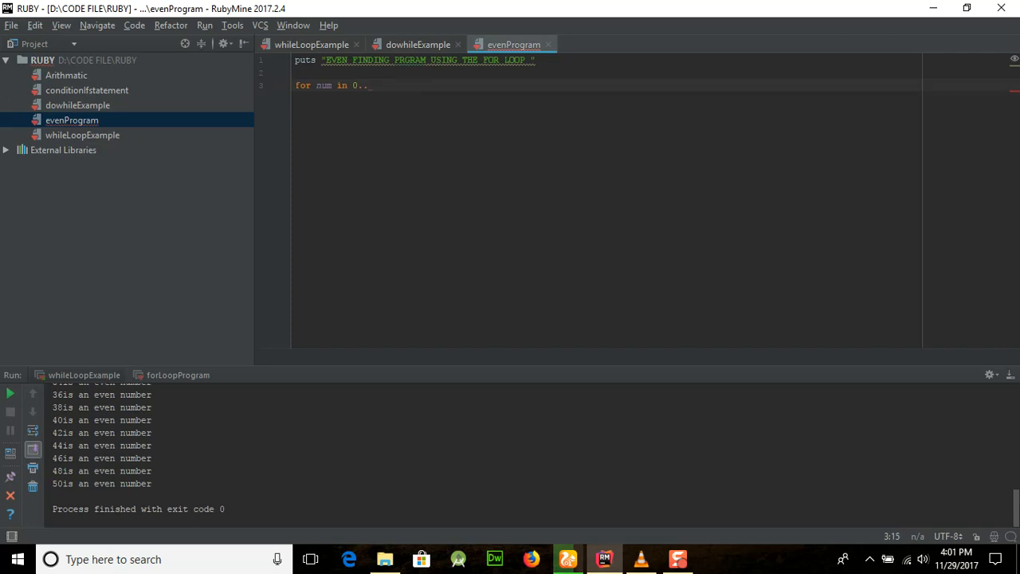
type("100")
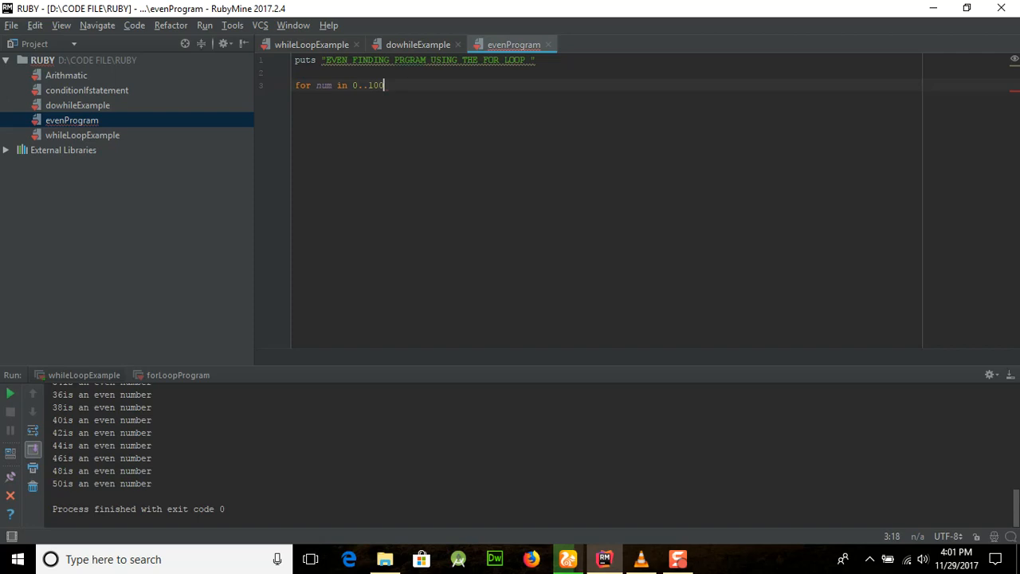
key("Return")
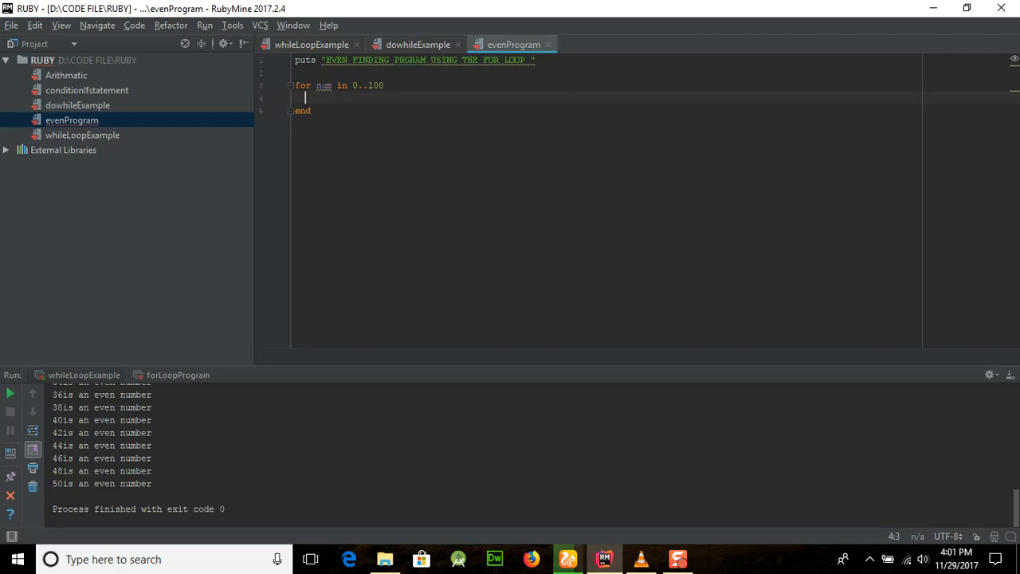
- Add 'puts num' as the body of the for loop
key("Return")
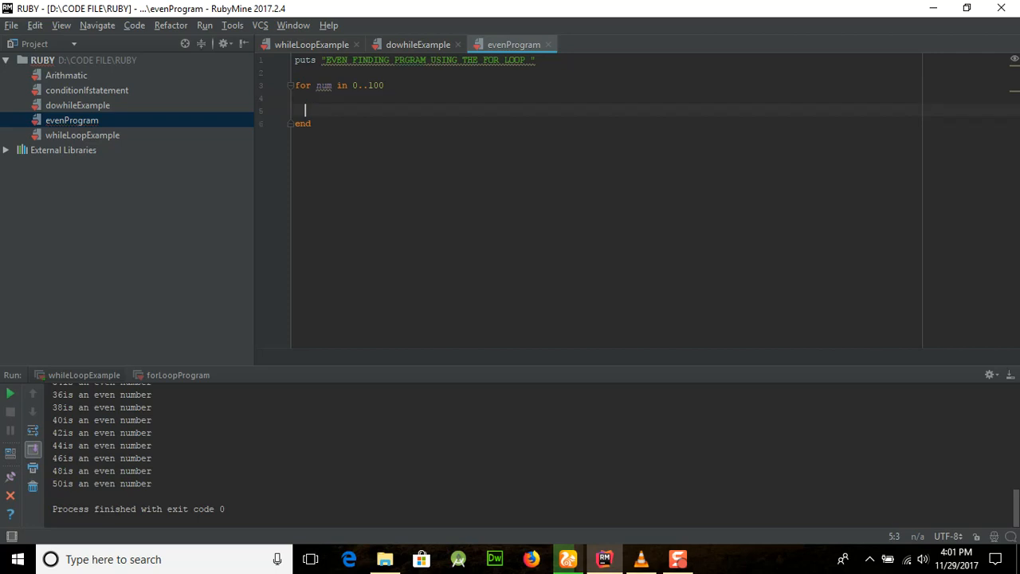
type("puts")
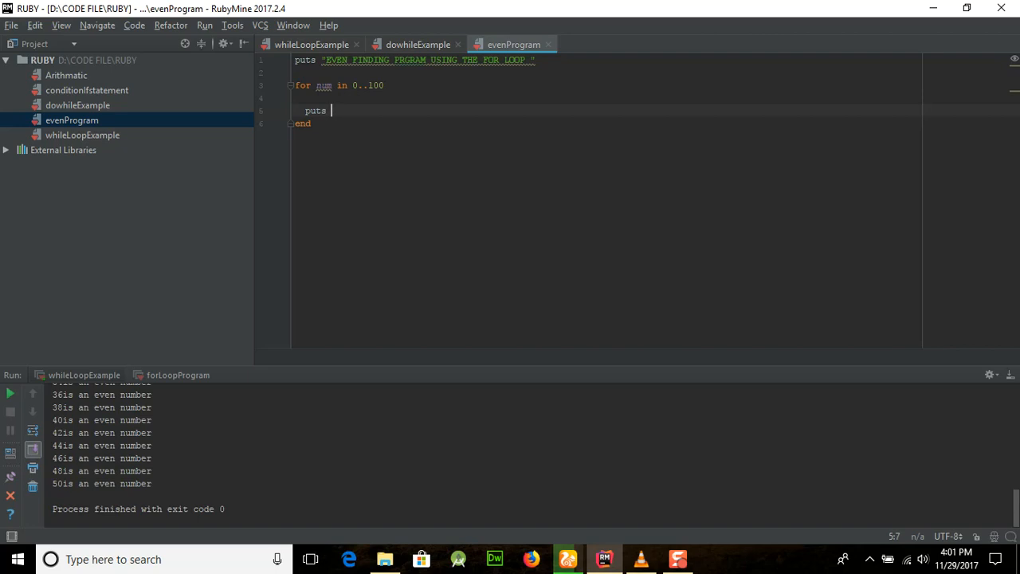
type("nu")
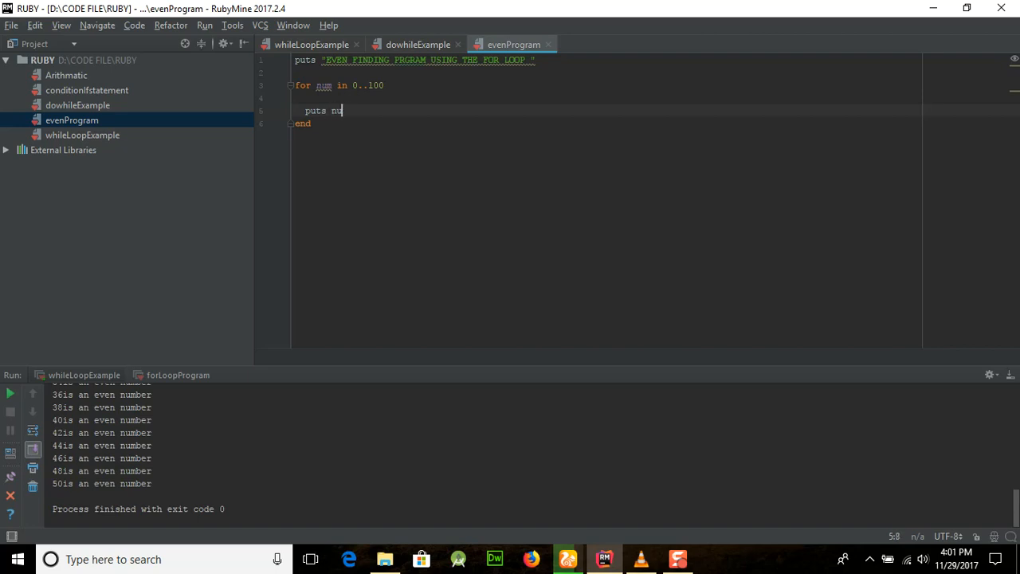
type("m;")
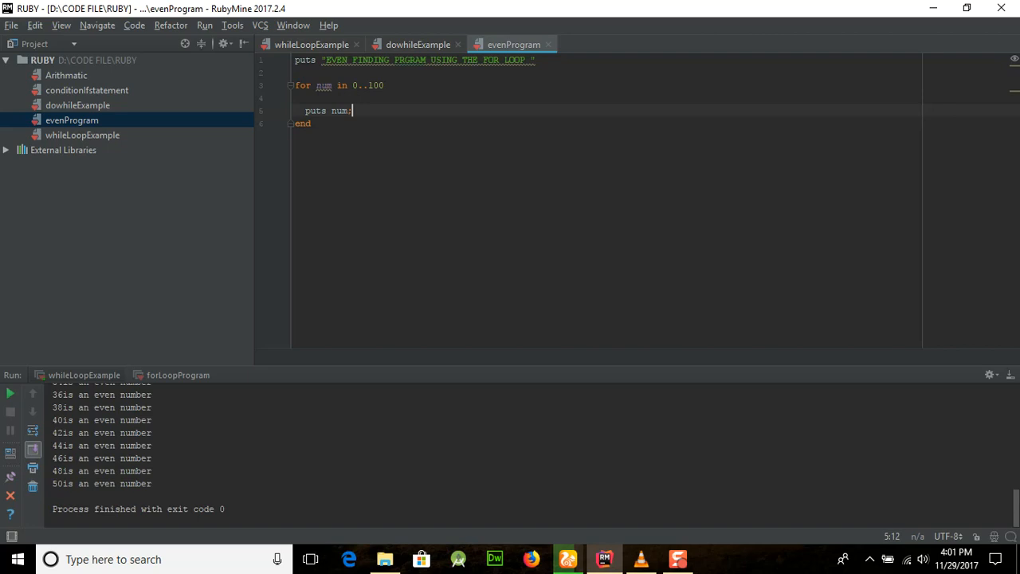
key("BackSpace")
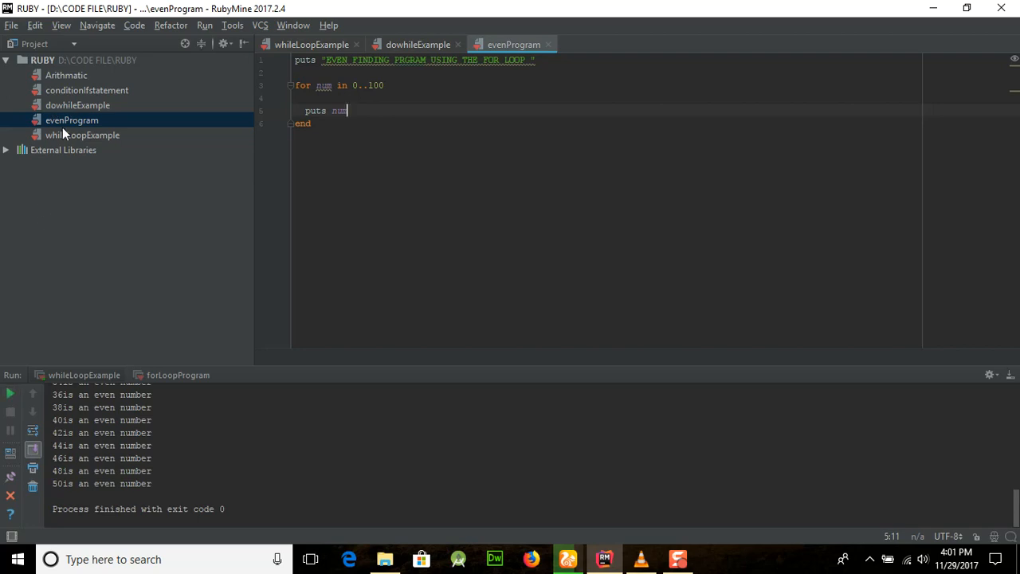
mouse_move(64, 129)
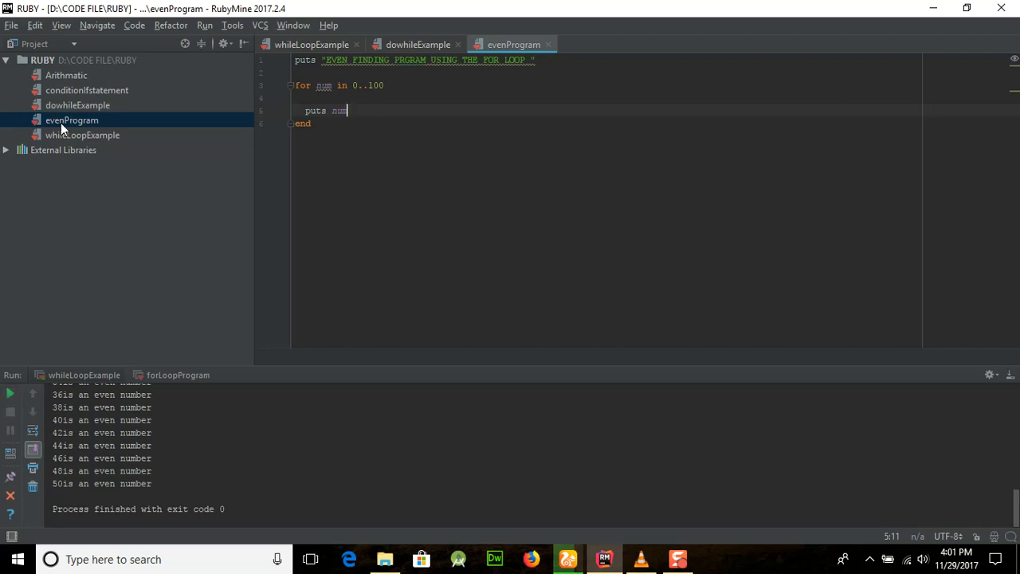
- Run evenProgram, review the console's numbers up to 100, and return to the puts num line
right_click(72, 119)
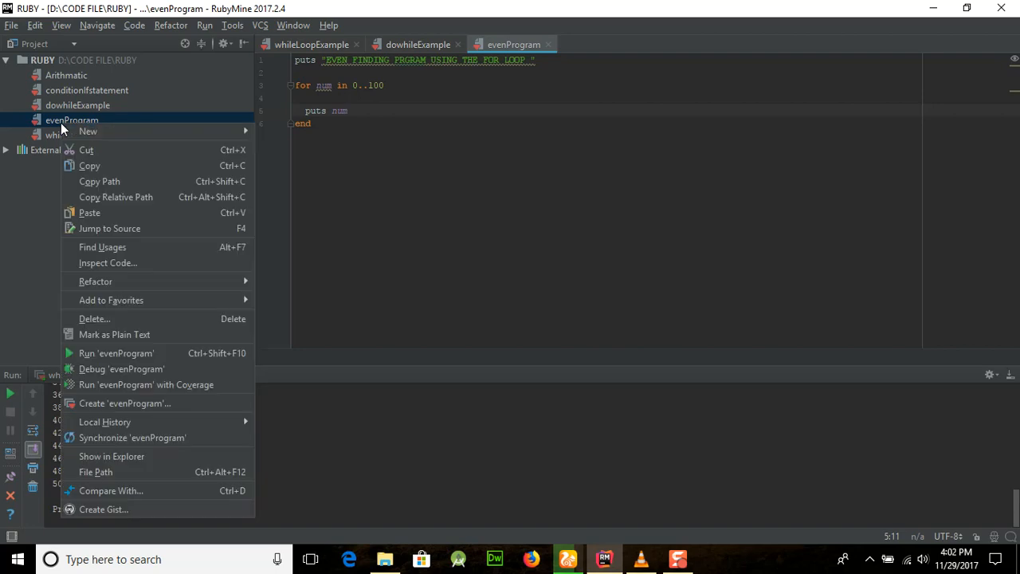
left_click(115, 352)
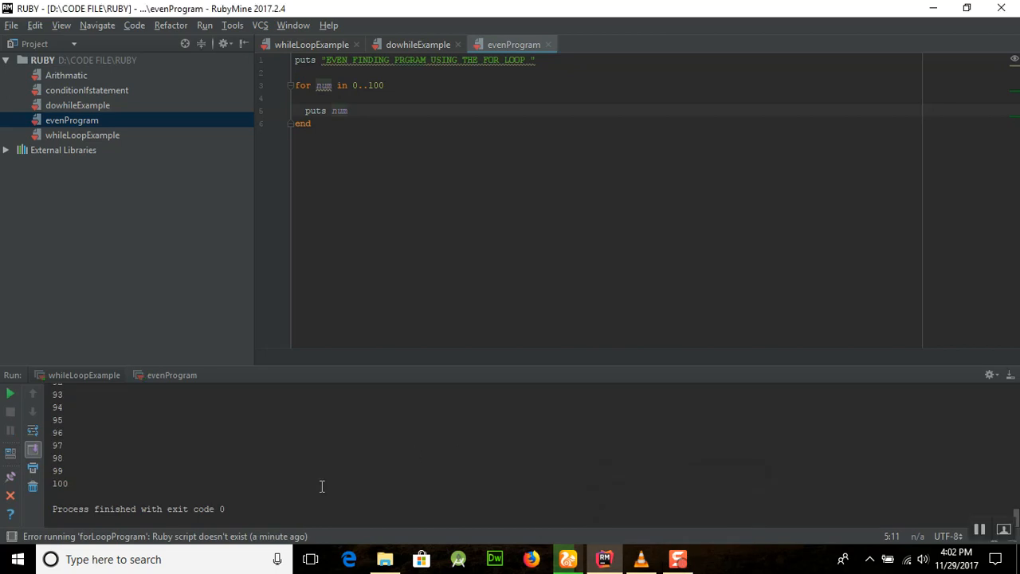
left_click(171, 375)
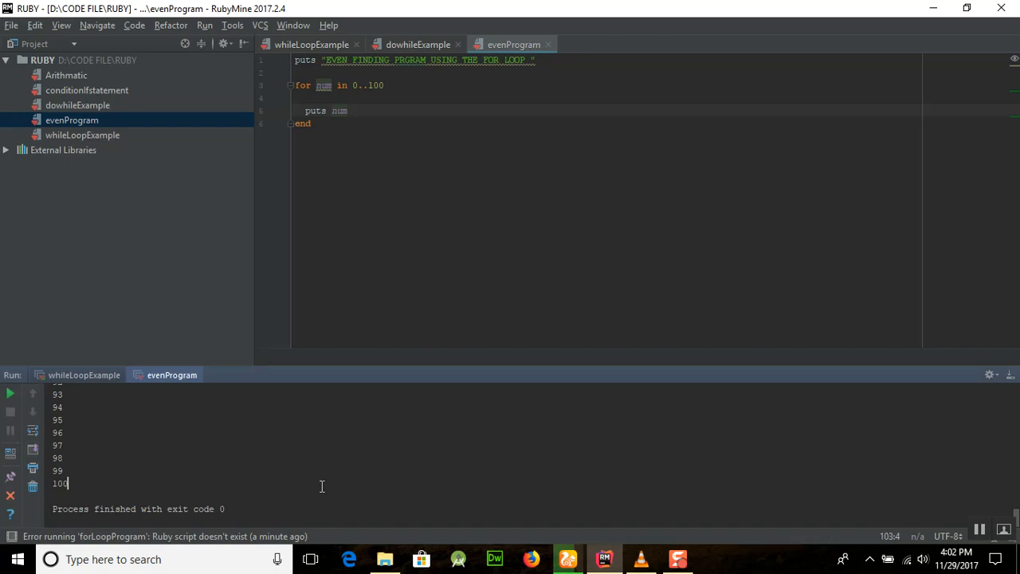
scroll("up", 3)
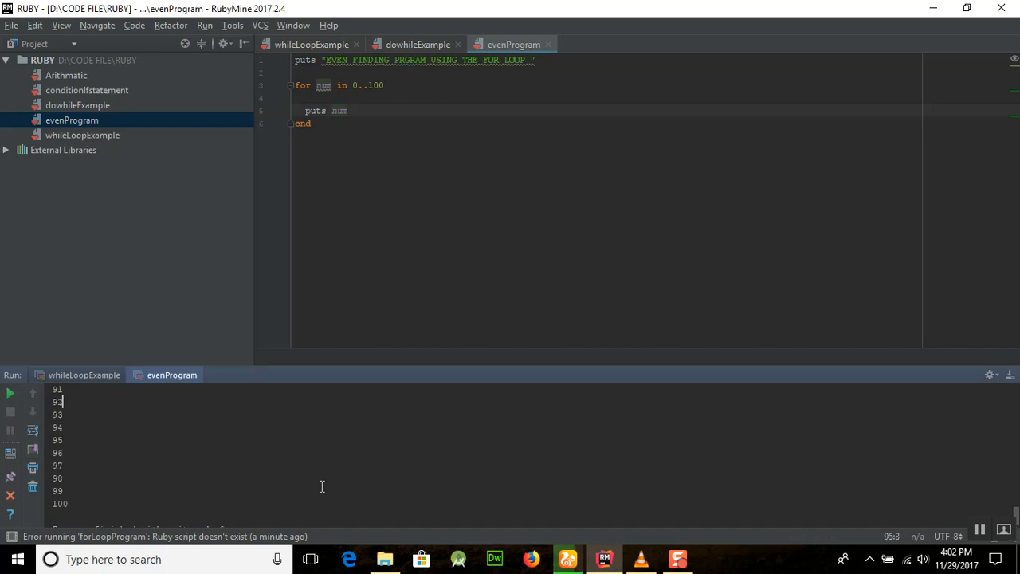
scroll("up", 3)
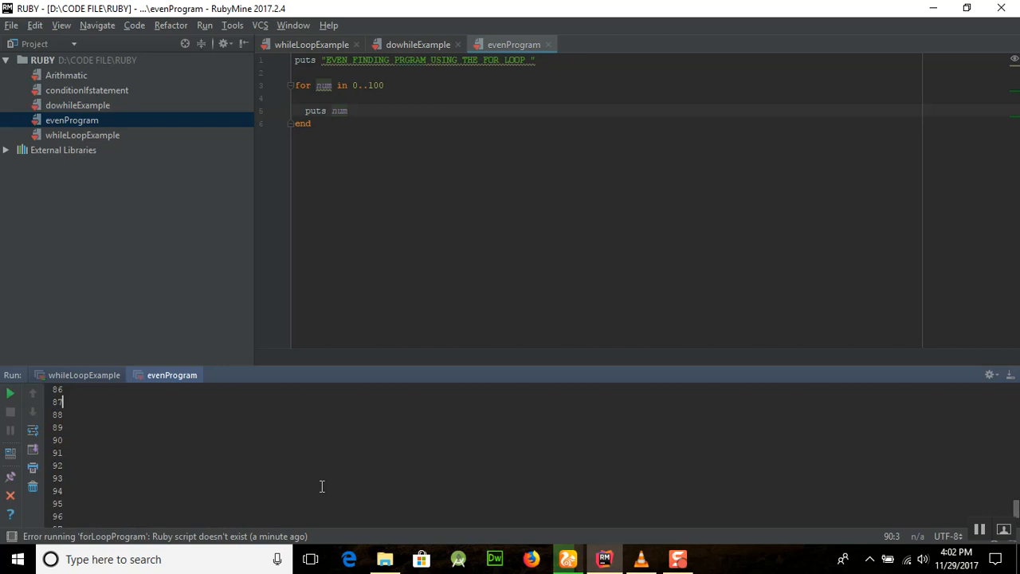
scroll("up", 3)
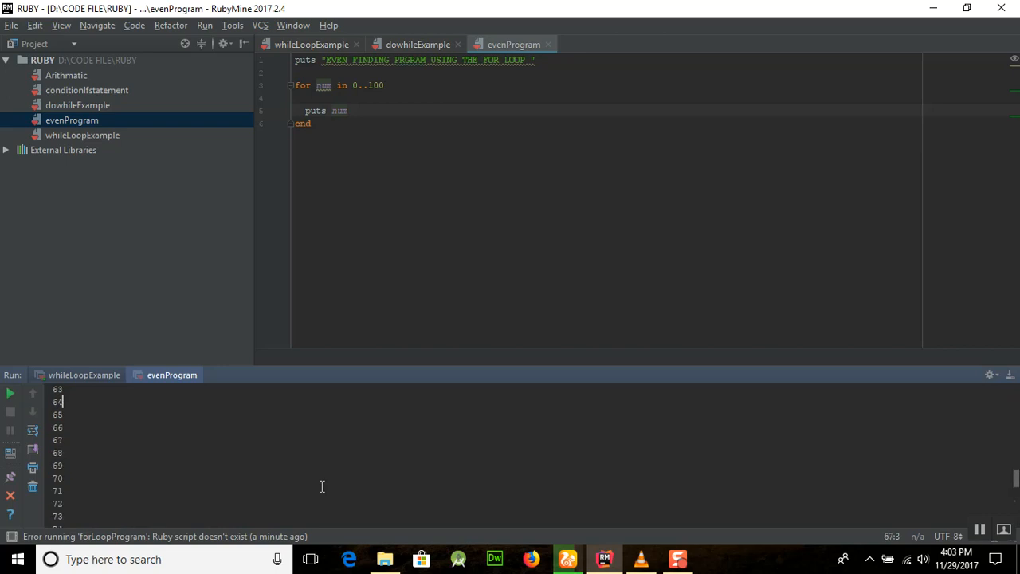
mouse_move(475, 118)
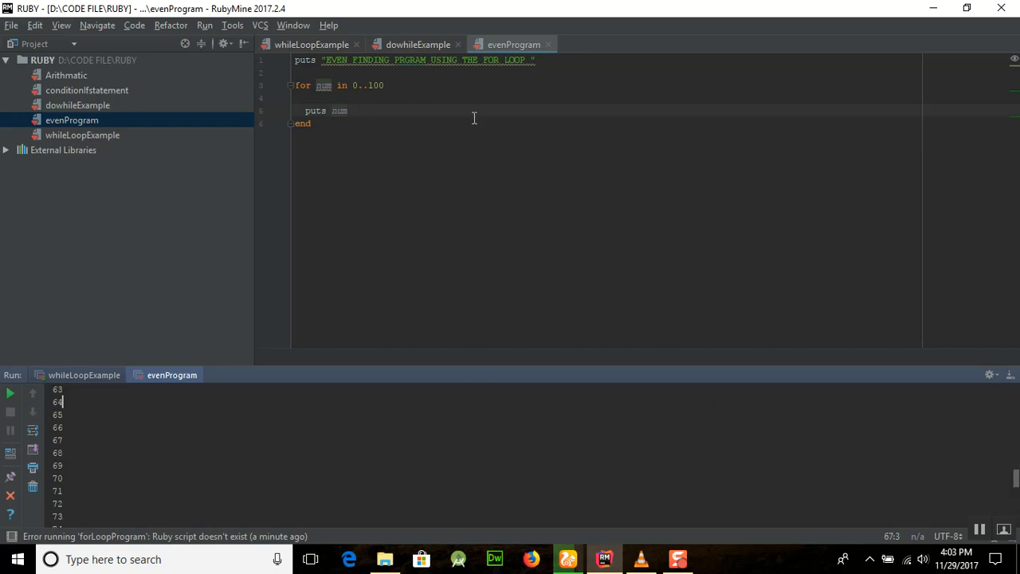
scroll("up", 3)
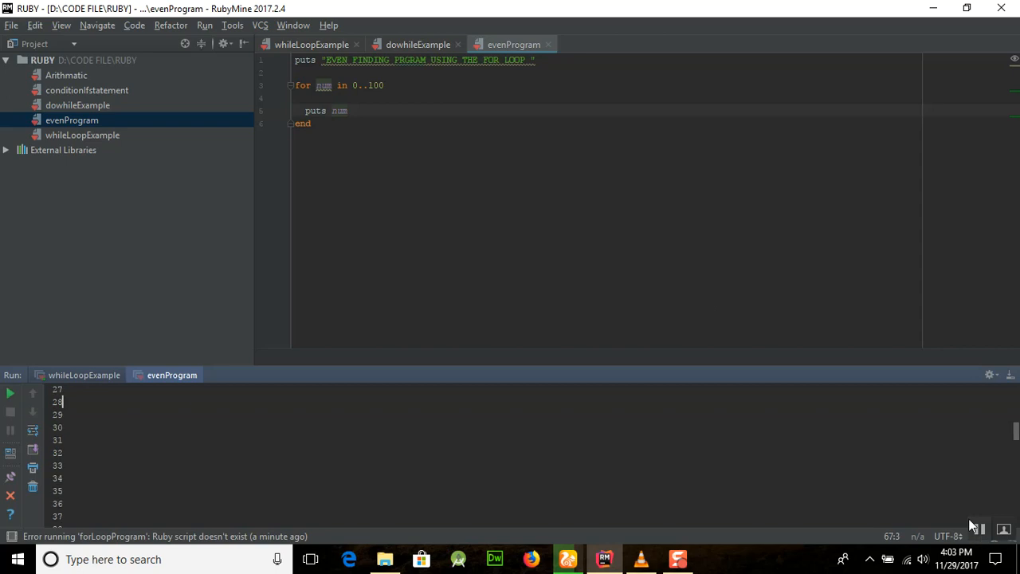
left_click(406, 118)
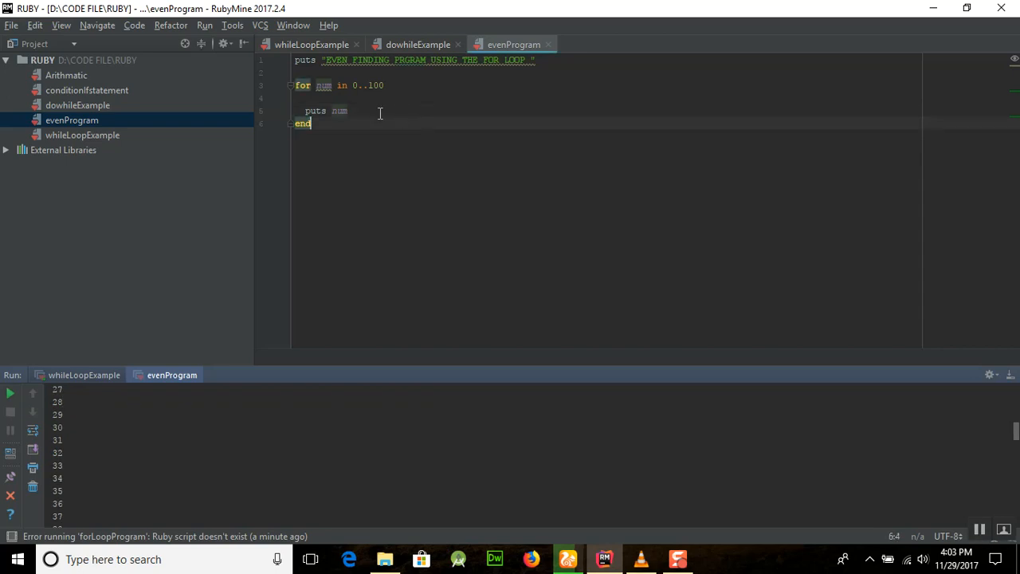
mouse_move(360, 109)
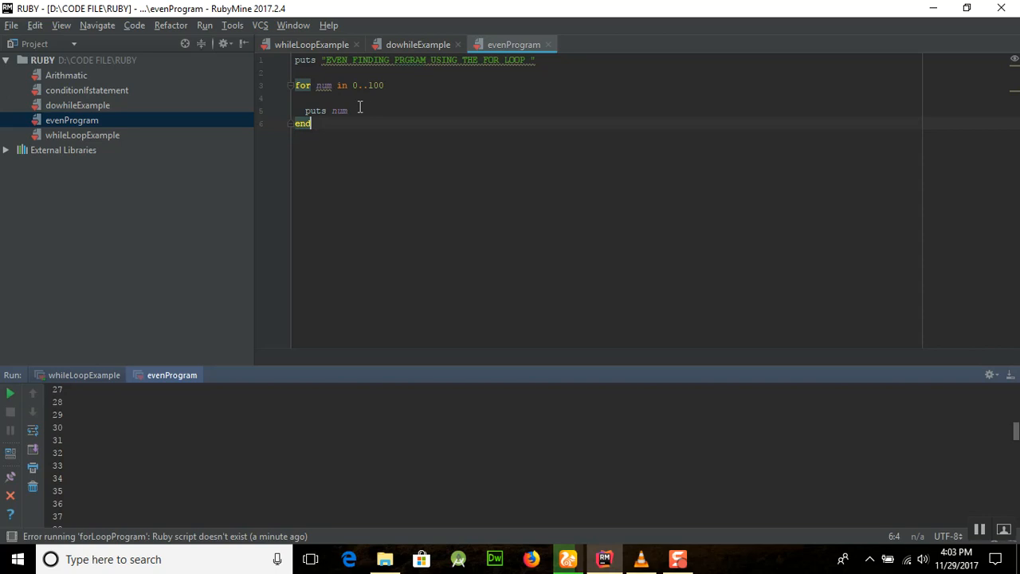
left_click(347, 111)
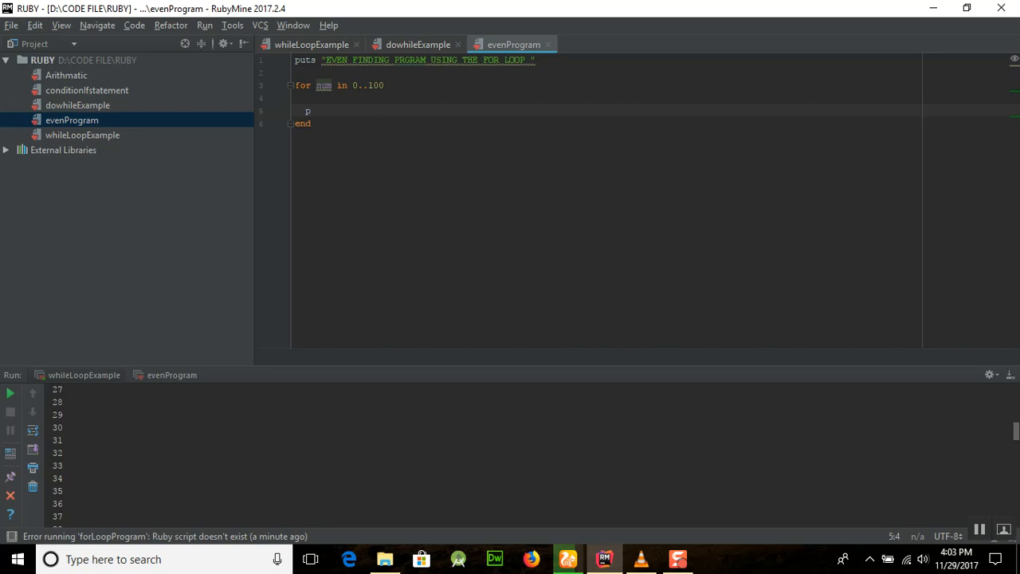
- Replace the loop body with 'c = num % 2' and the condition 'if c == 0'
key("Backspace")
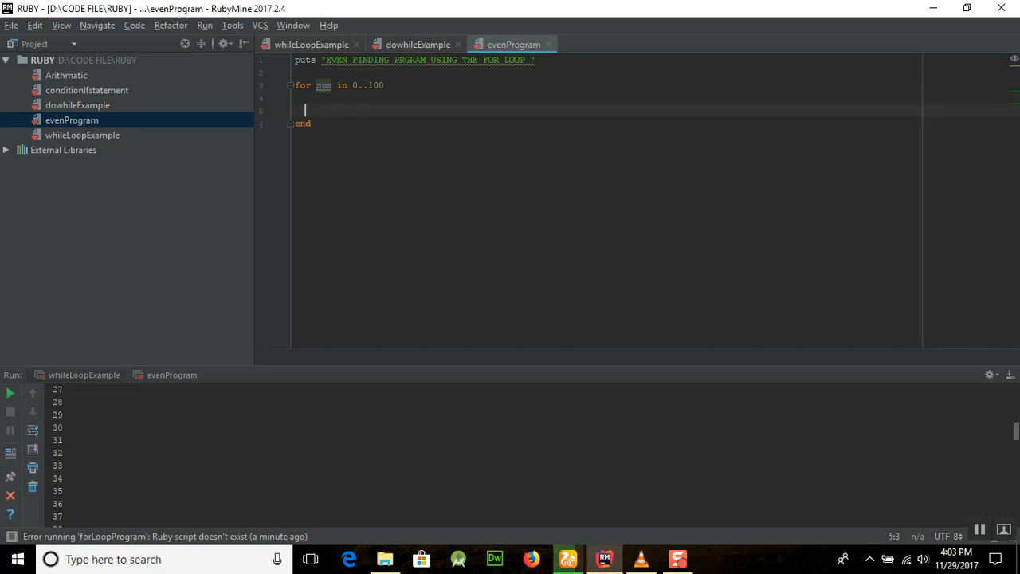
type("c")
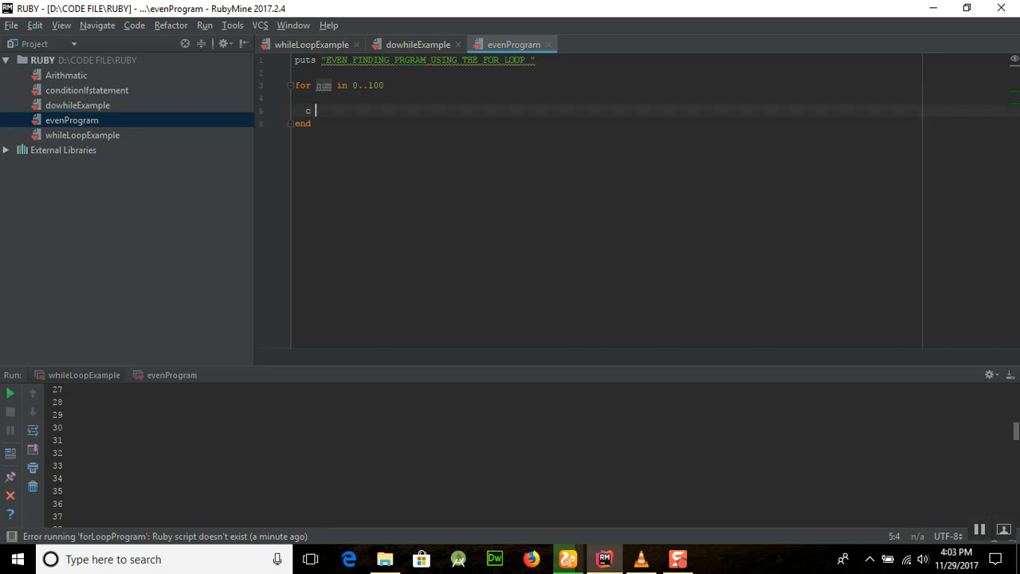
type("= r")
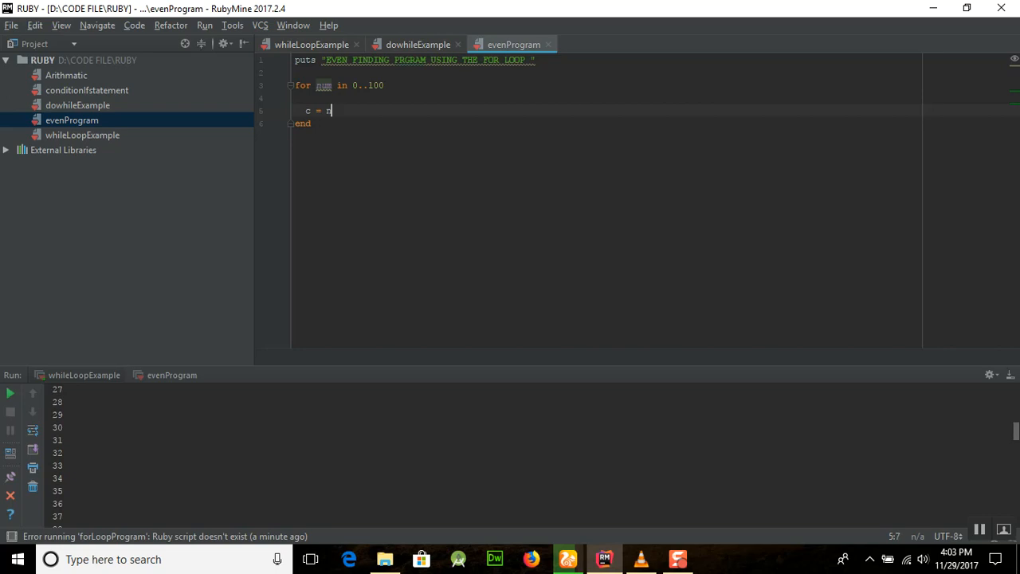
type("nu")
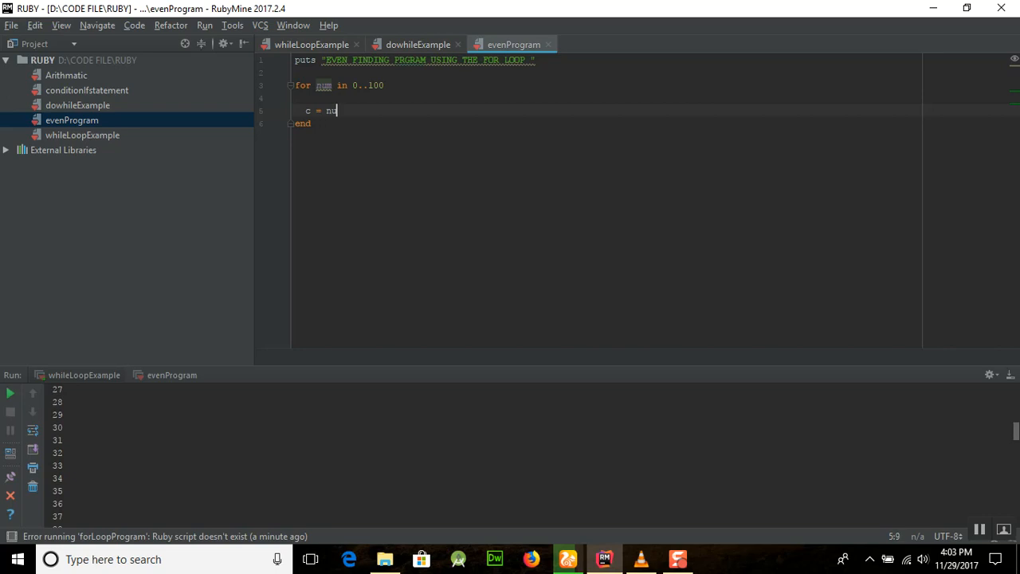
type("m % 2")
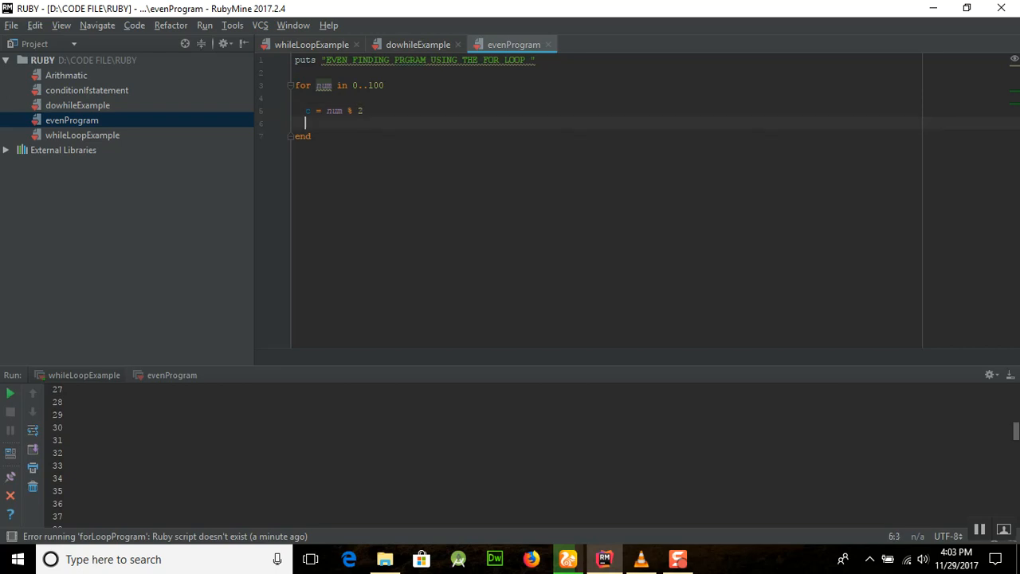
type("if")
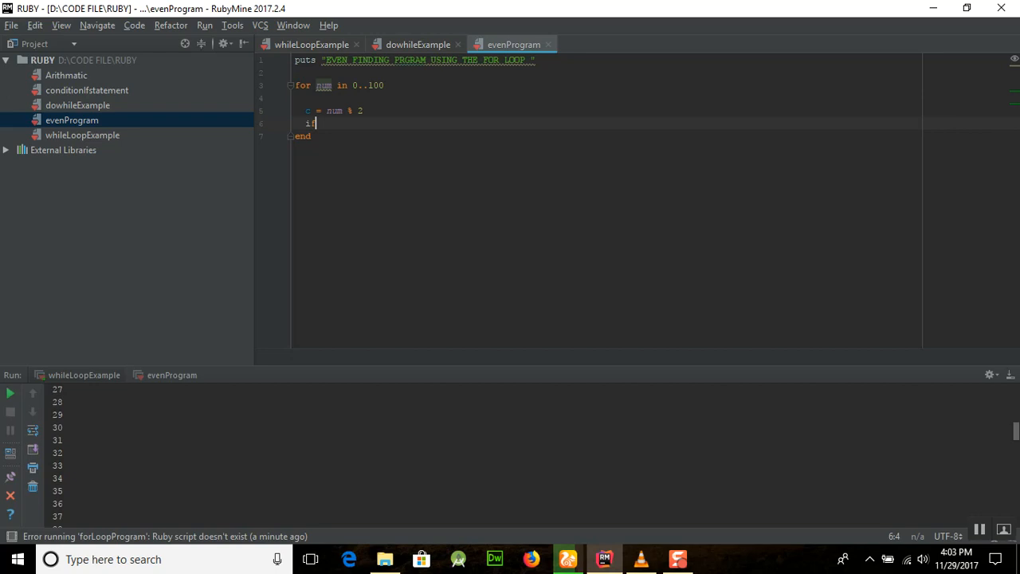
type("c ==")
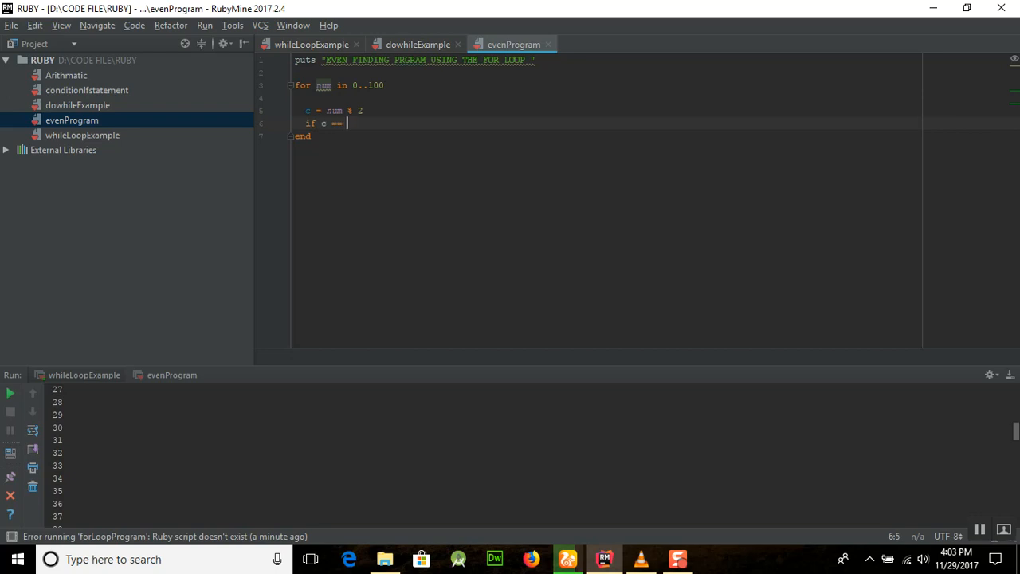
type("0")
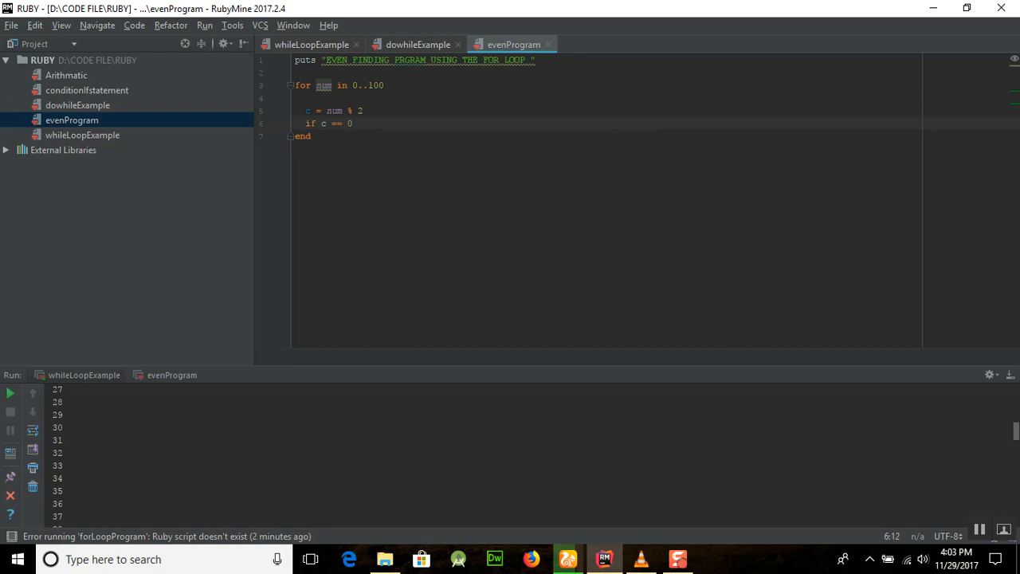
- Make the if block print num, then puts " is an even number"
left_click(351, 123)
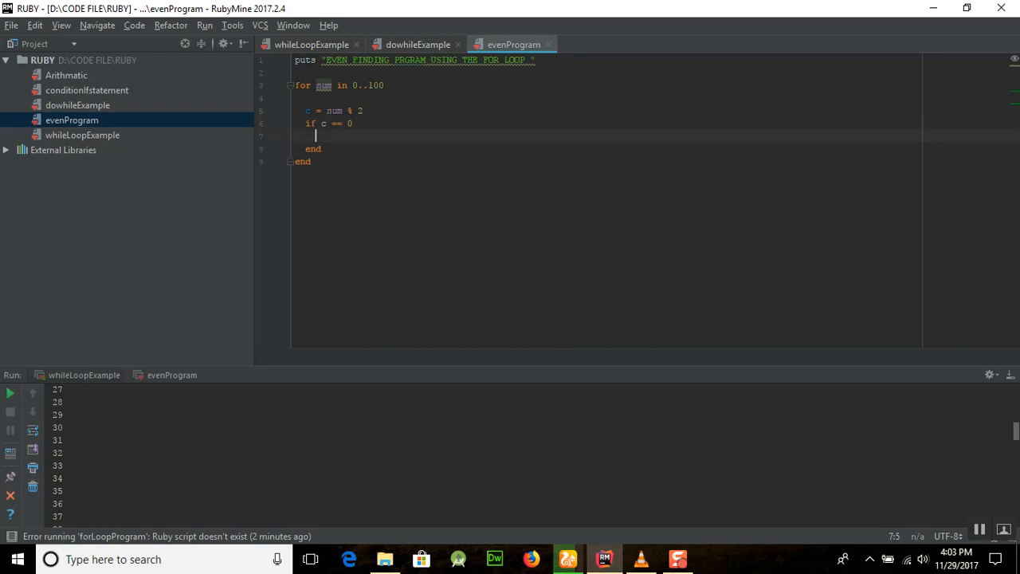
type("print")
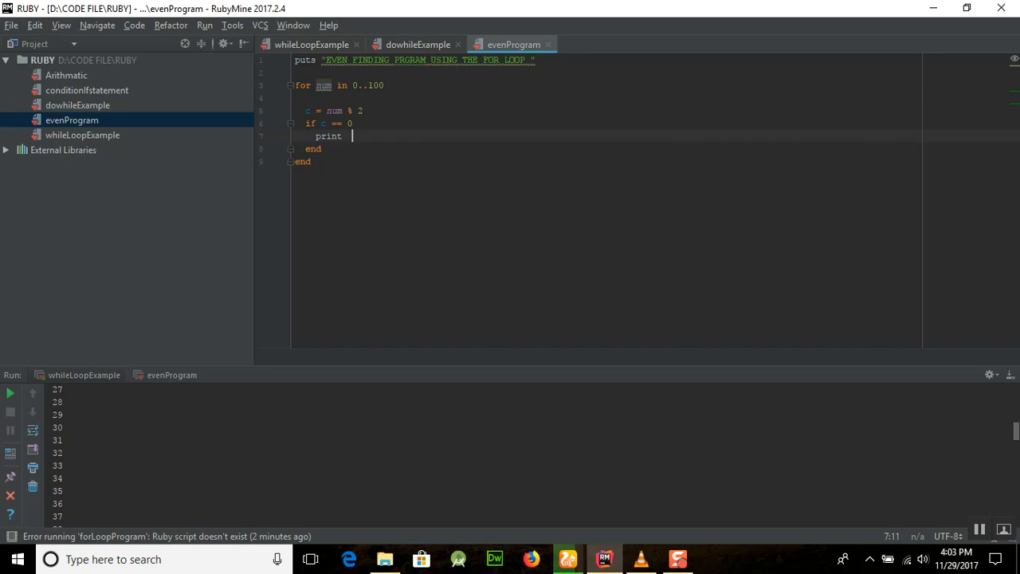
type("num")
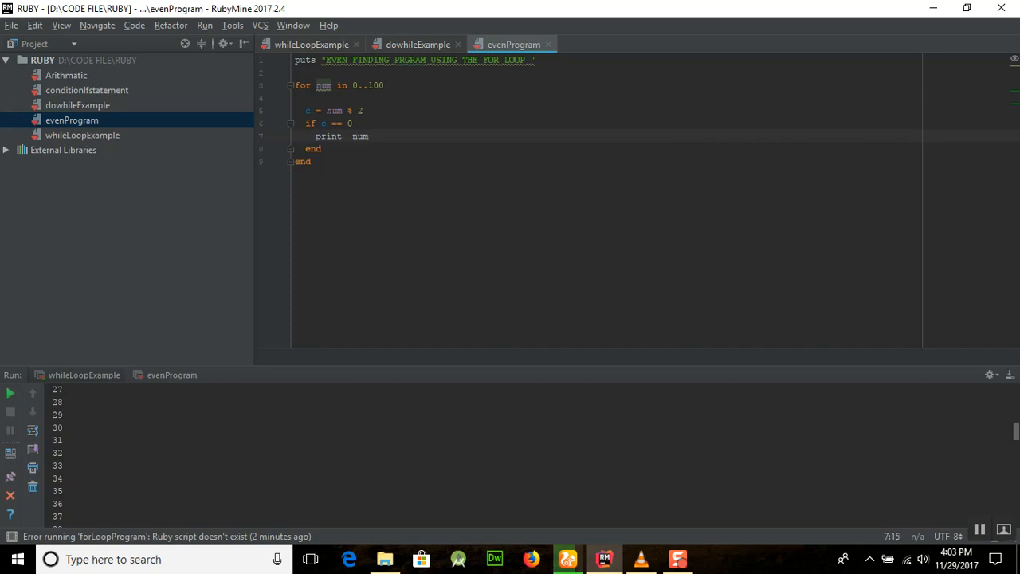
key("Return")
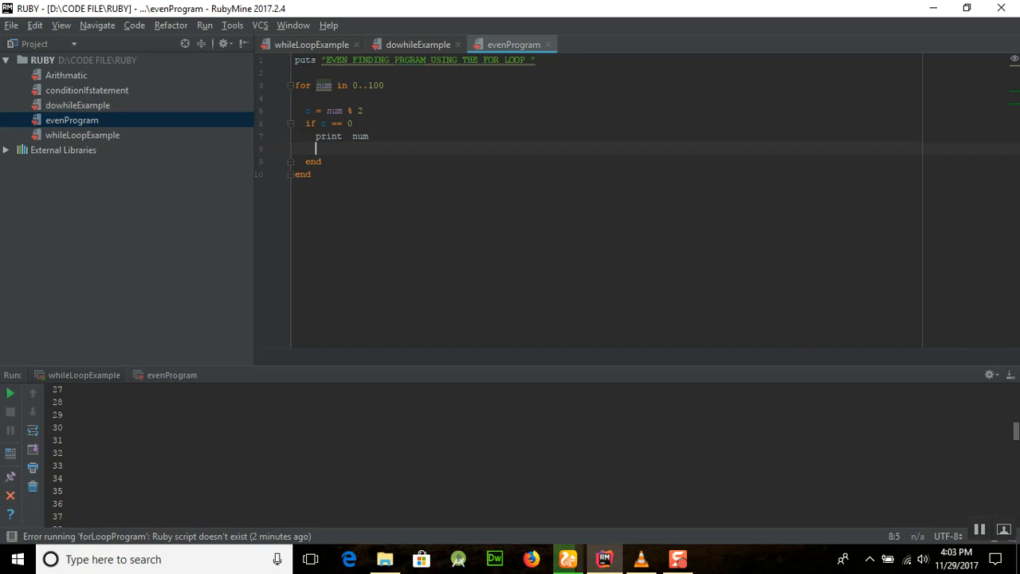
type("puts \"")
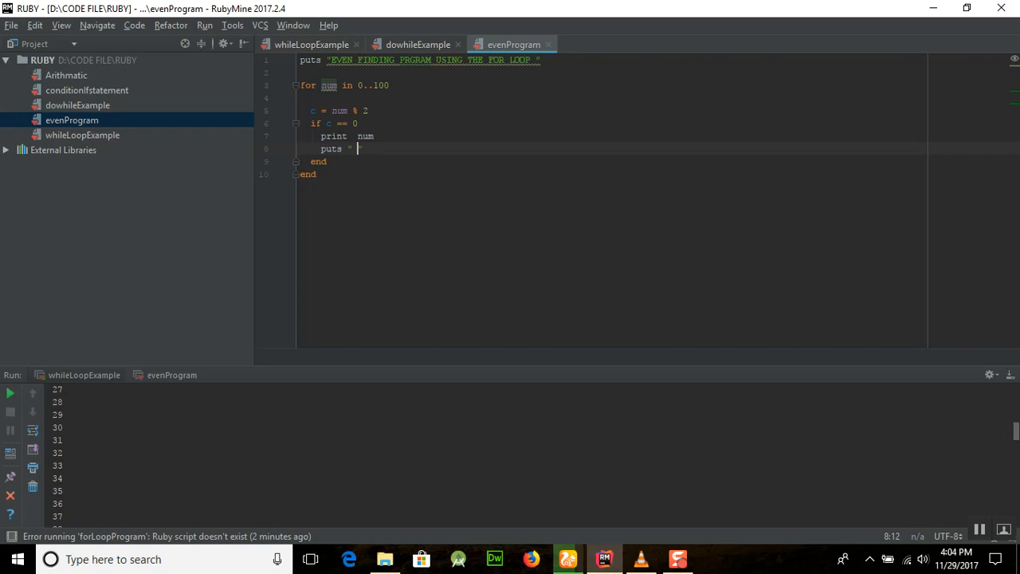
type("is e")
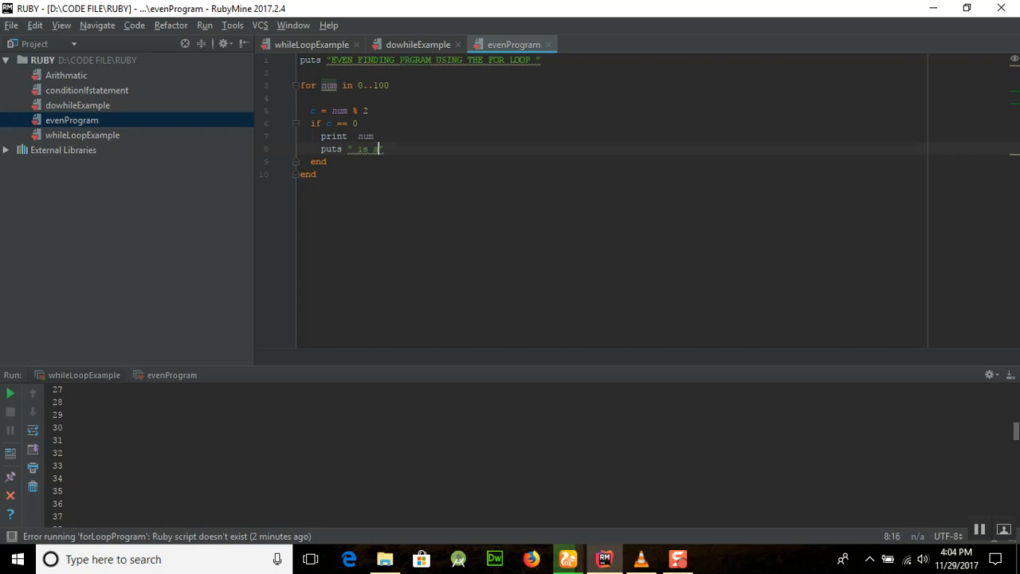
type("an eve")
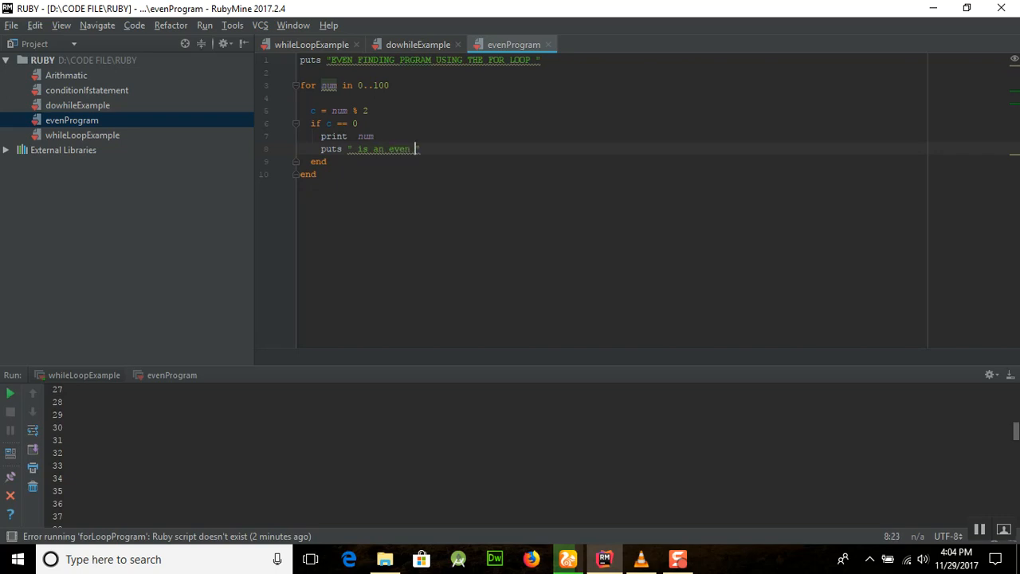
type("number")
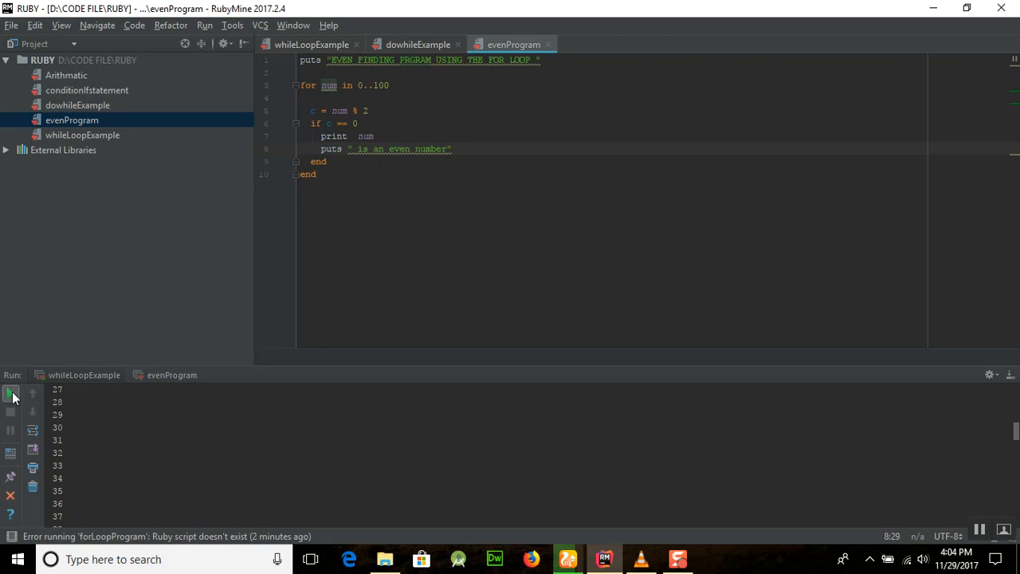
mouse_move(423, 191)
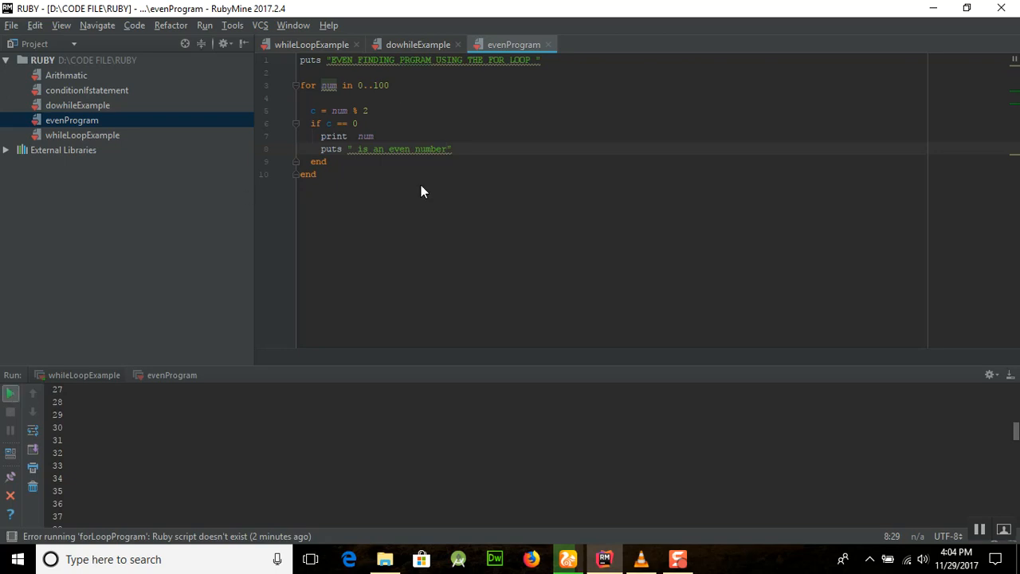
- Rerun evenProgram to list the even numbers through 100, ending with exit code 0
left_click(11, 392)
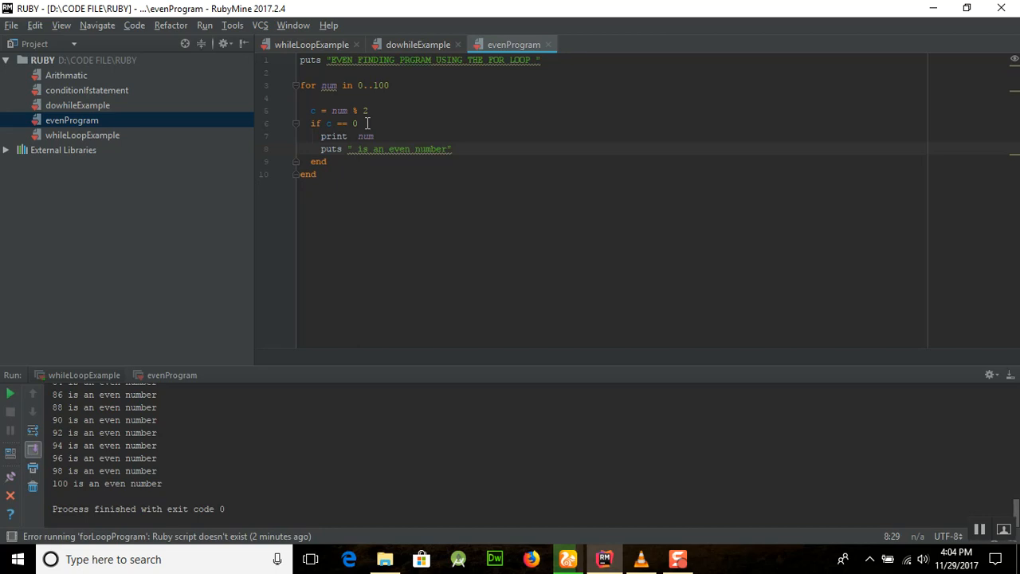
- Change the if condition to compare the remainder with 1 instead of 0
left_click(358, 124)
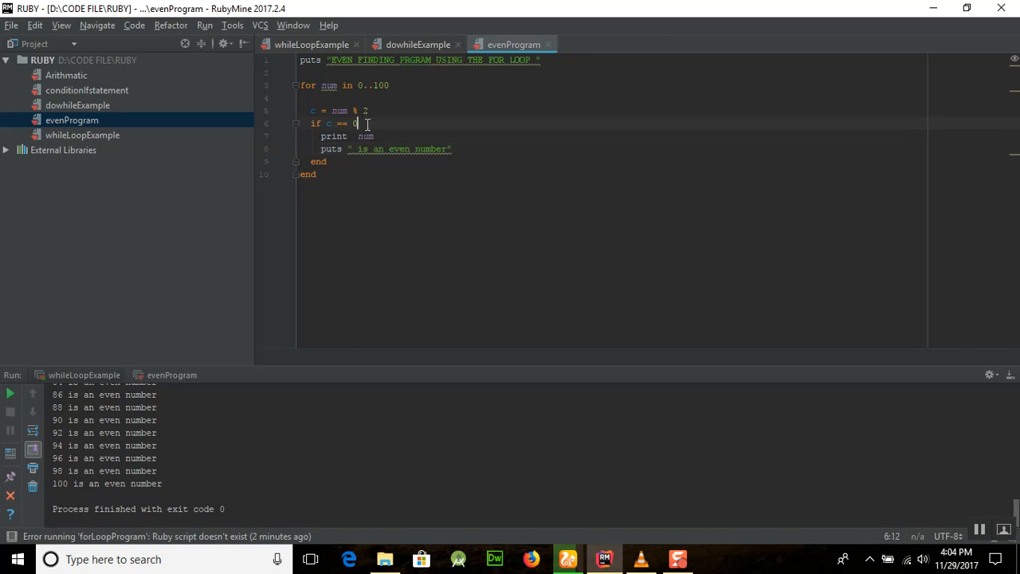
key("Backspace")
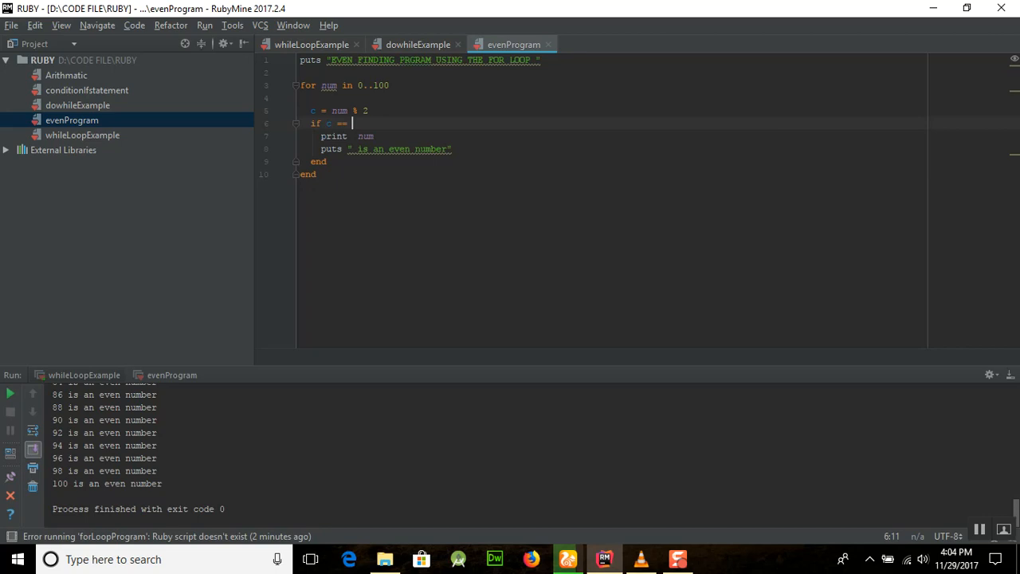
type("1")
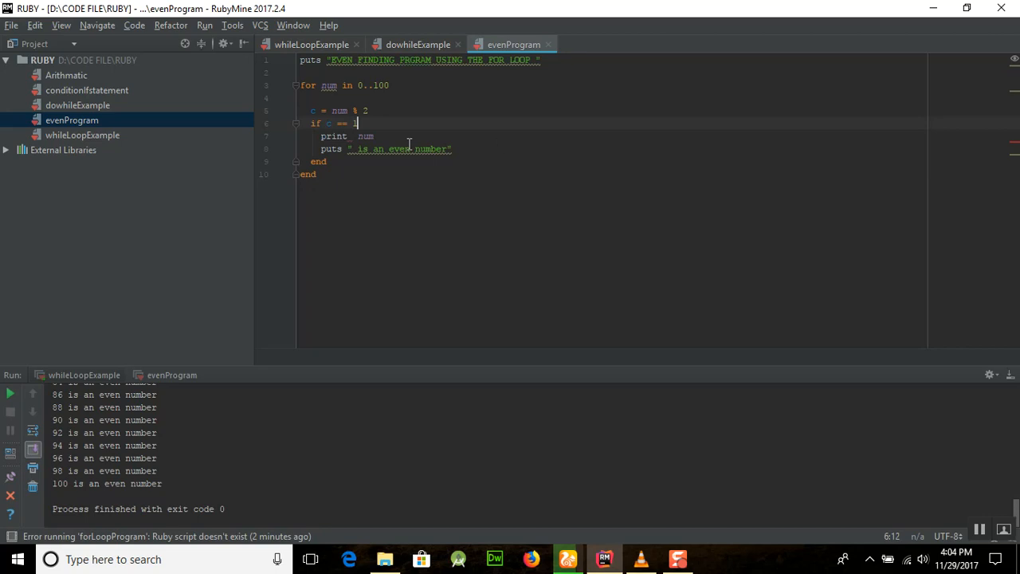
mouse_move(410, 152)
type("odd")
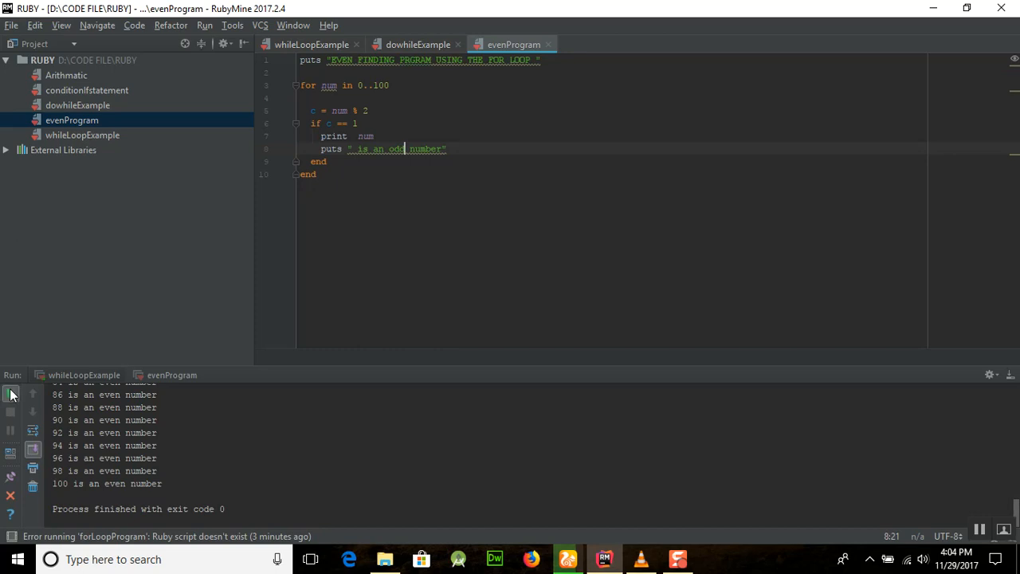
mouse_move(22, 407)
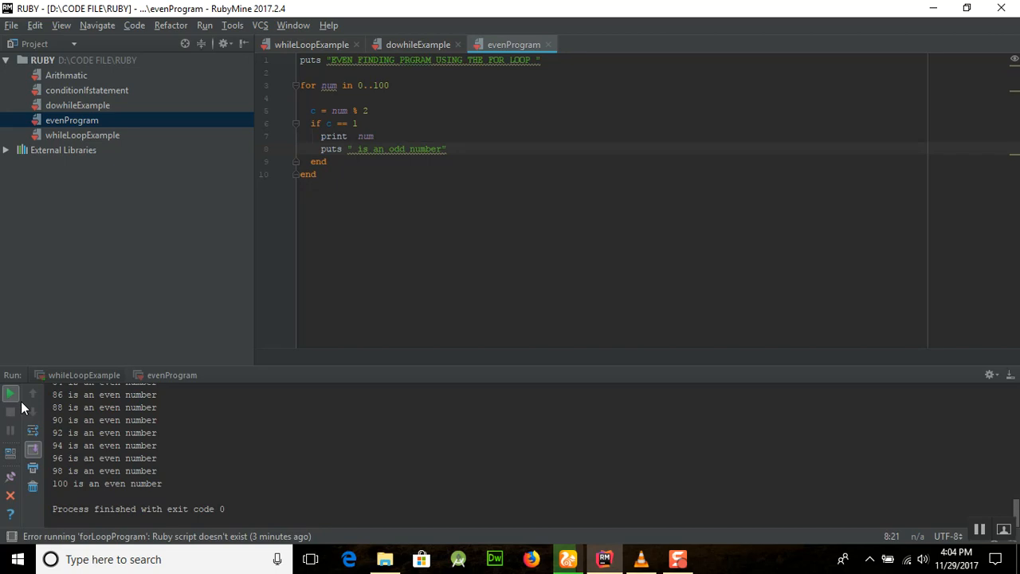
- Rerun the program to list odd numbers through 99, then place the caret on line 8
left_click(11, 392)
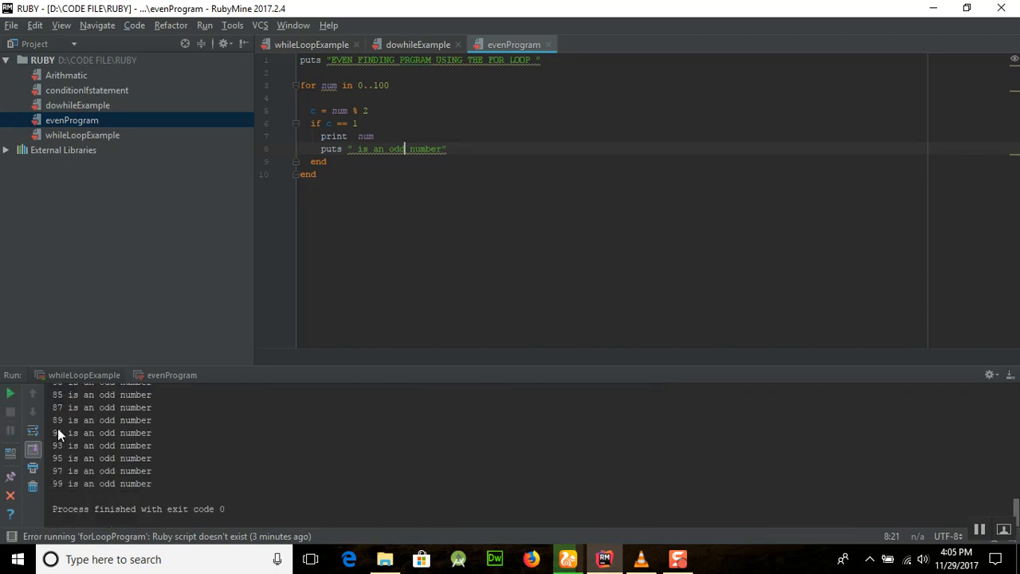
mouse_move(342, 475)
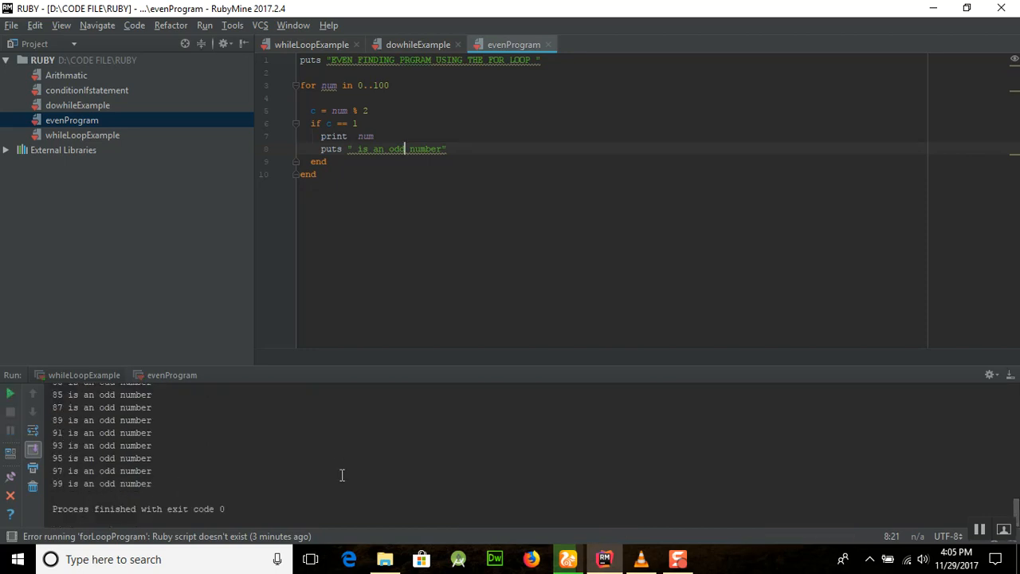
mouse_move(606, 263)
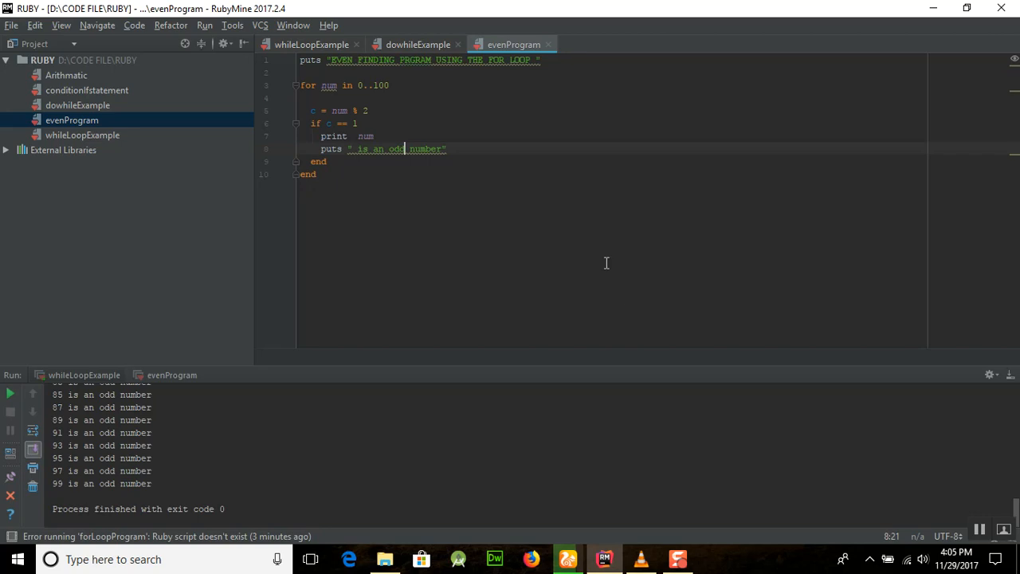
mouse_move(626, 308)
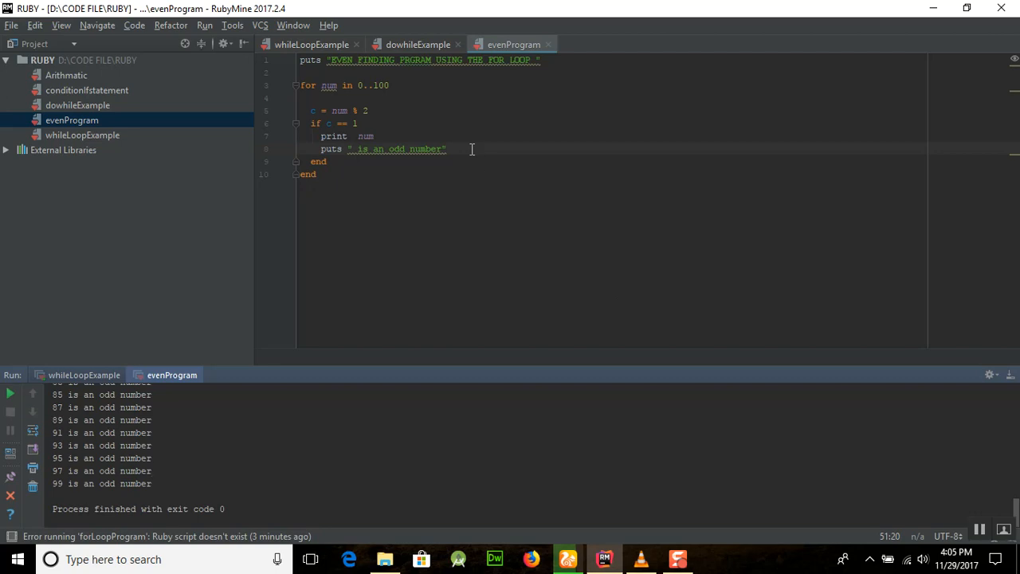
left_click(446, 149)
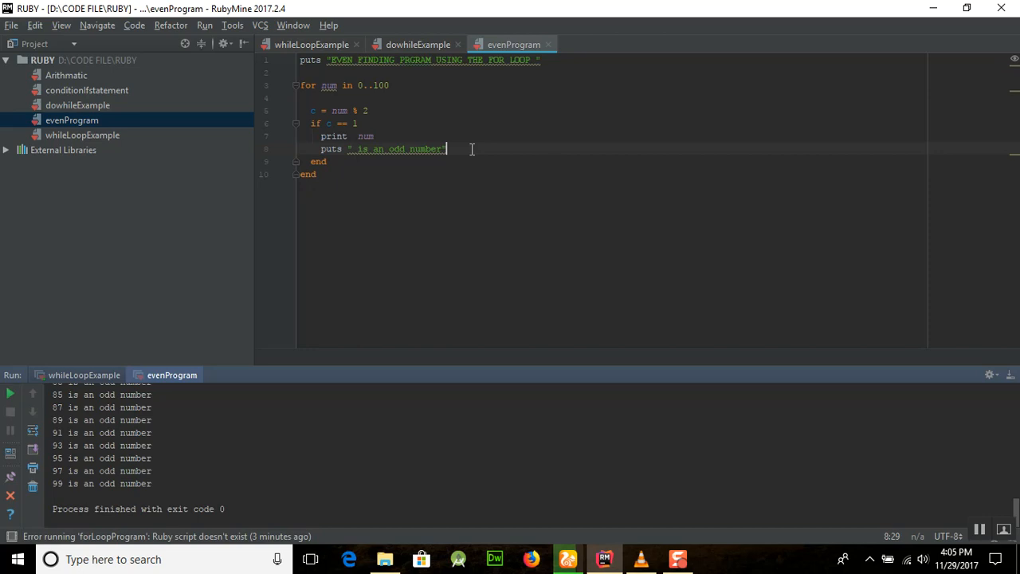
mouse_move(619, 253)
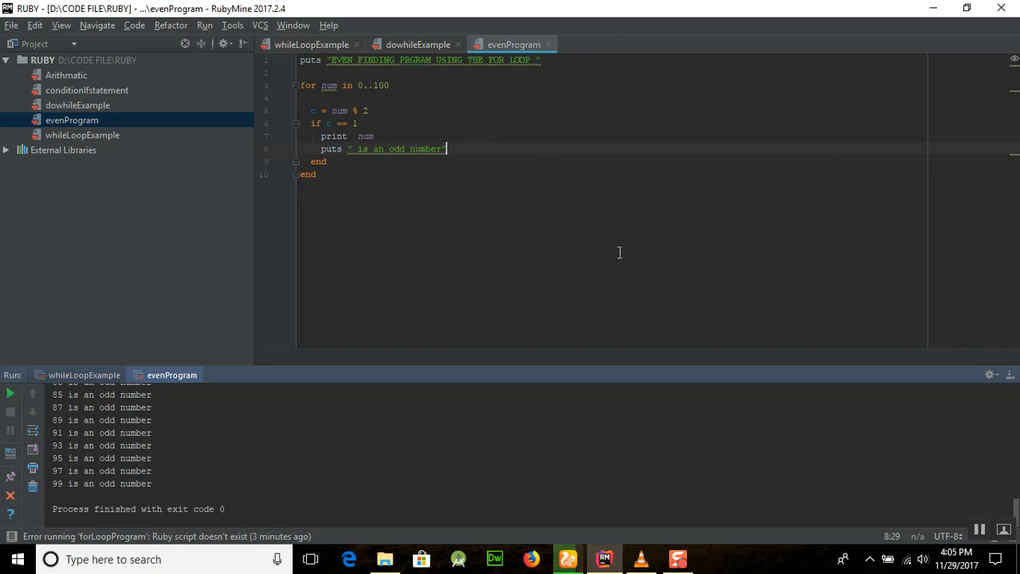